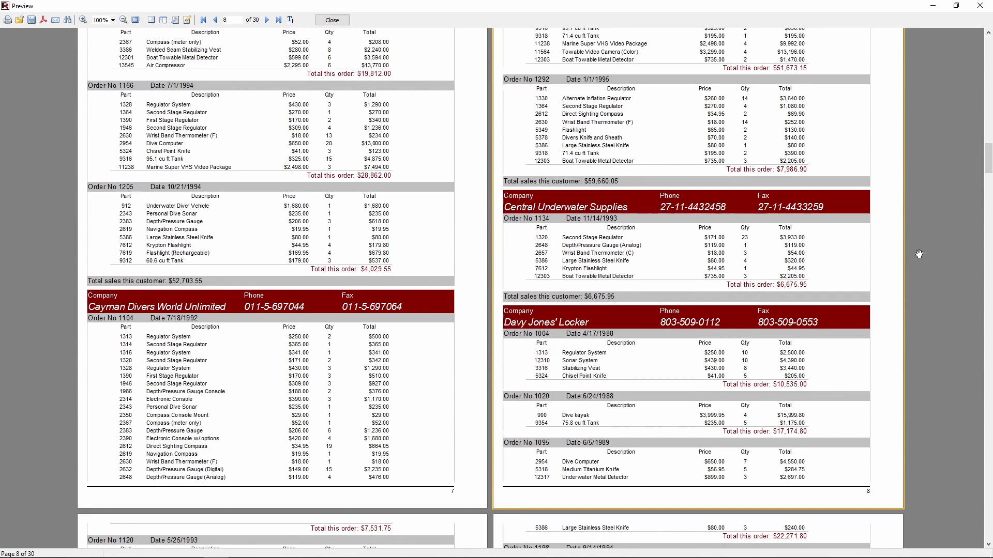
pyautogui.moveTo(595, 385)
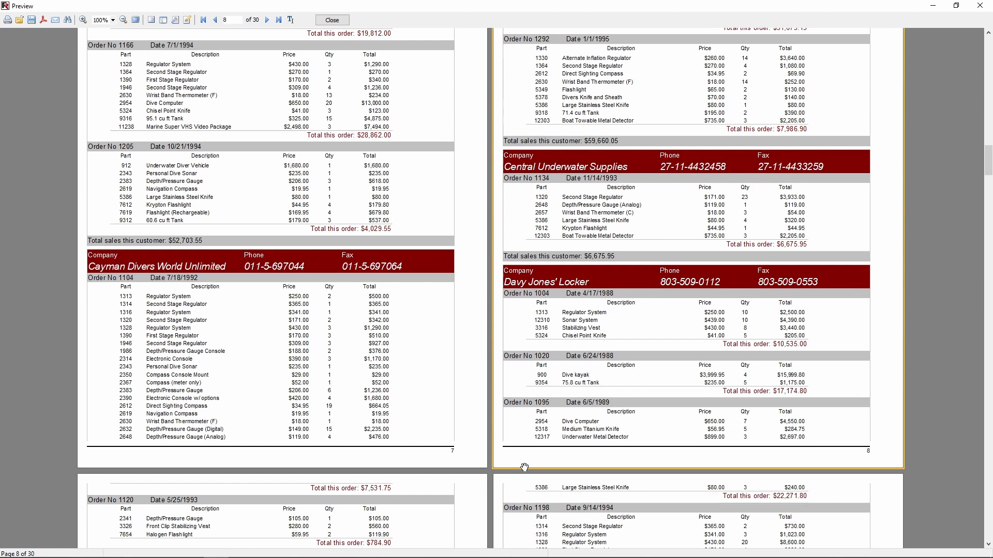
pyautogui.moveTo(623, 303)
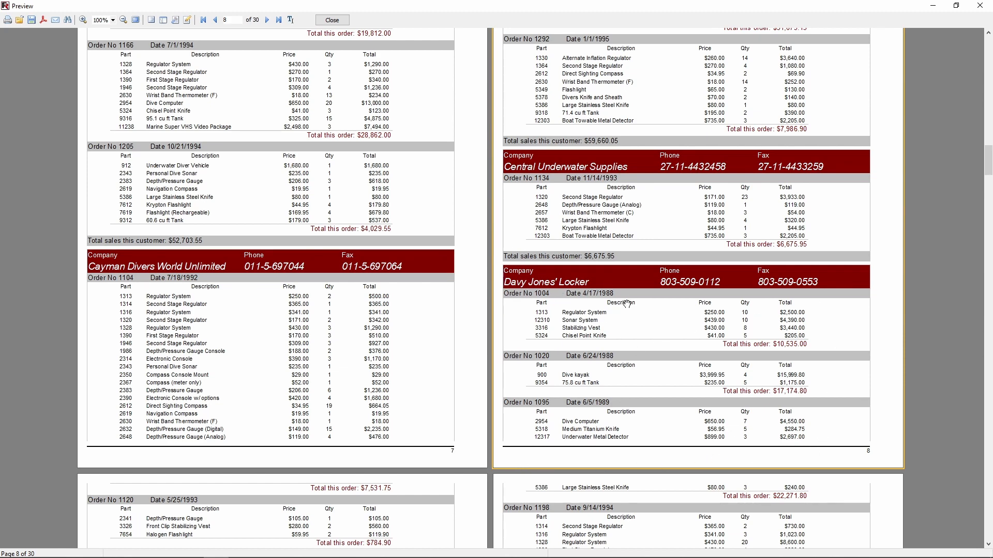
# Step: Close the preview and select the Company and Fax memos on Page1's customer band
pyautogui.scroll(-3)
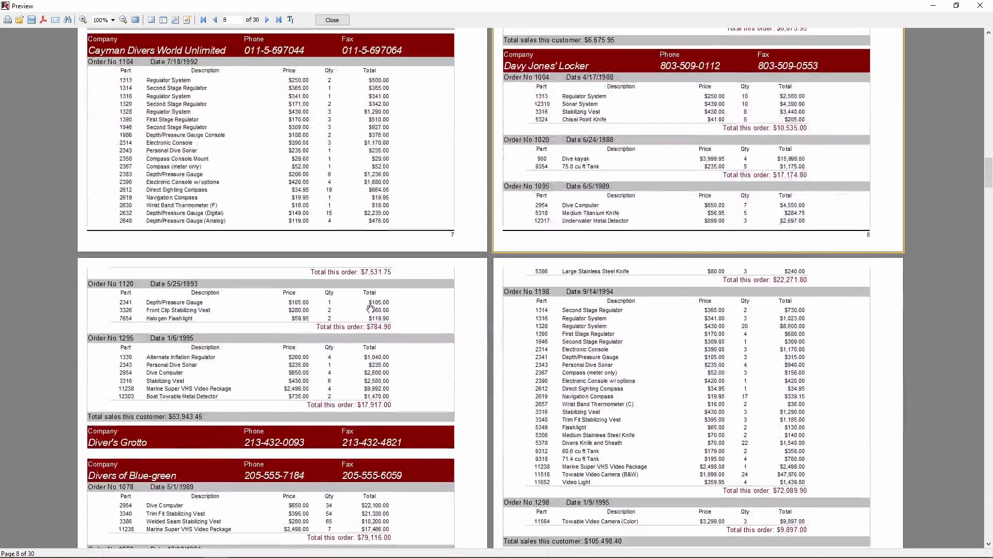
pyautogui.moveTo(340, 423)
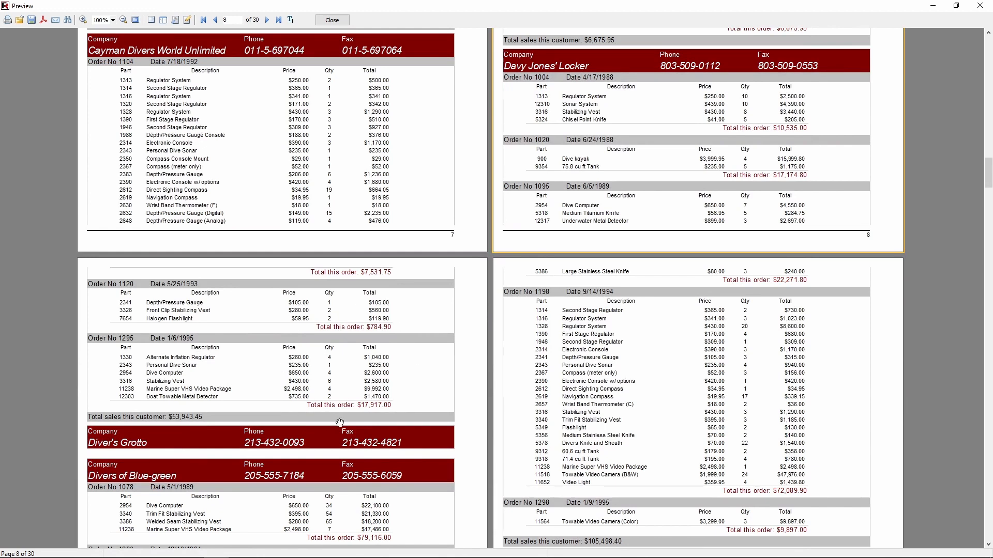
pyautogui.moveTo(200, 435)
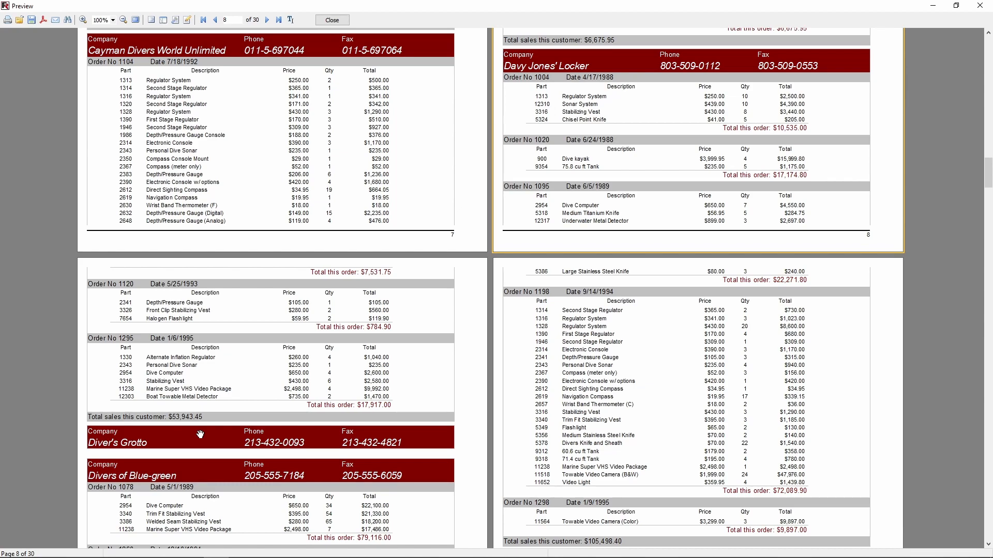
pyautogui.click(332, 20)
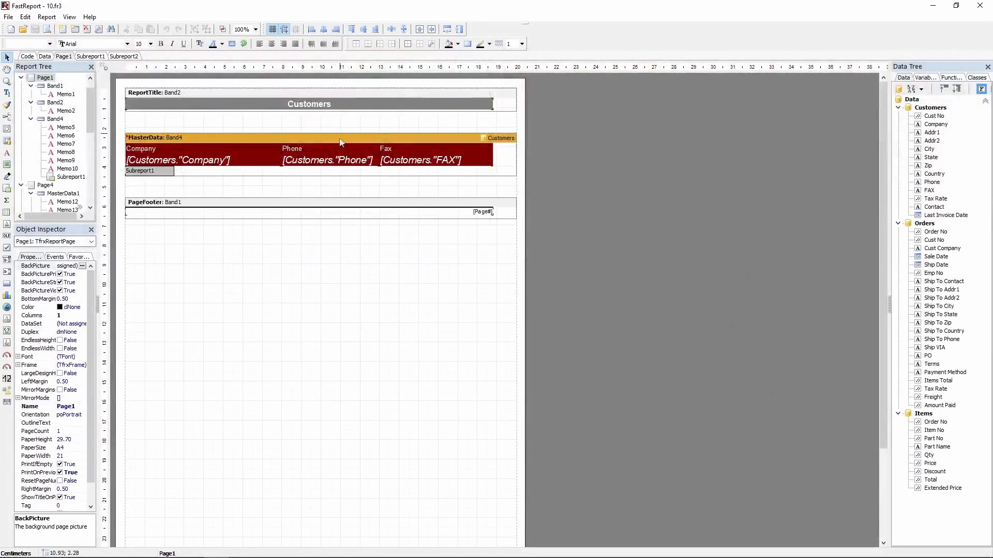
pyautogui.click(177, 159)
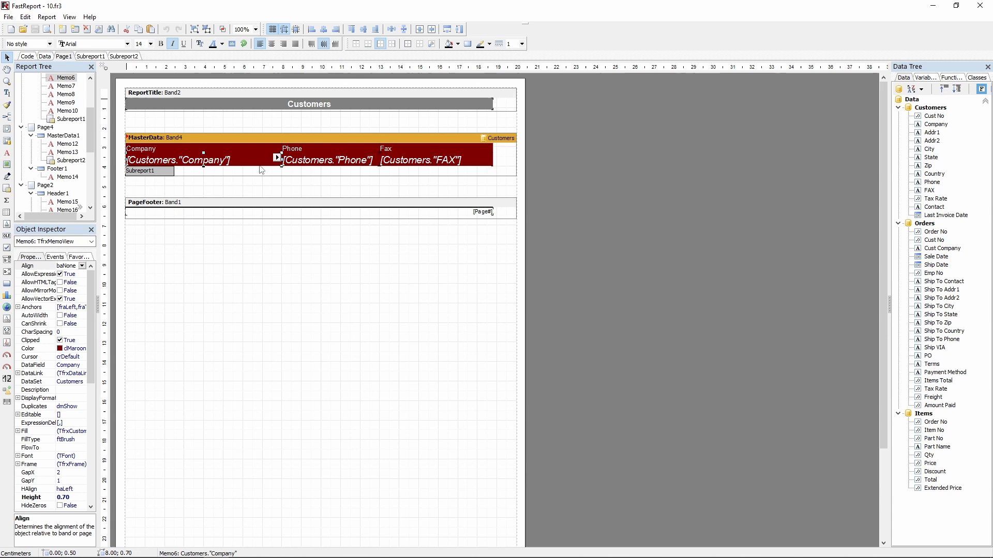
pyautogui.click(421, 160)
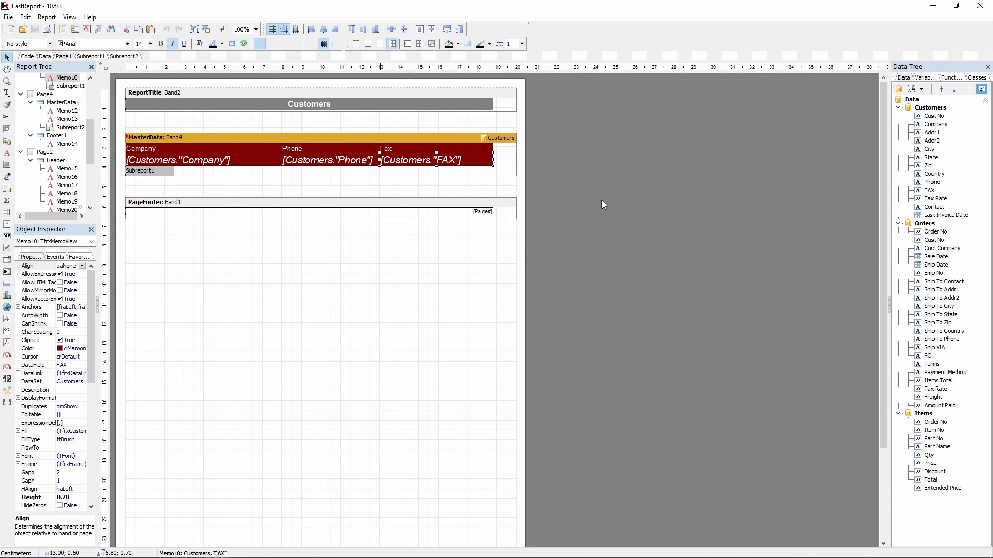
pyautogui.moveTo(602, 204)
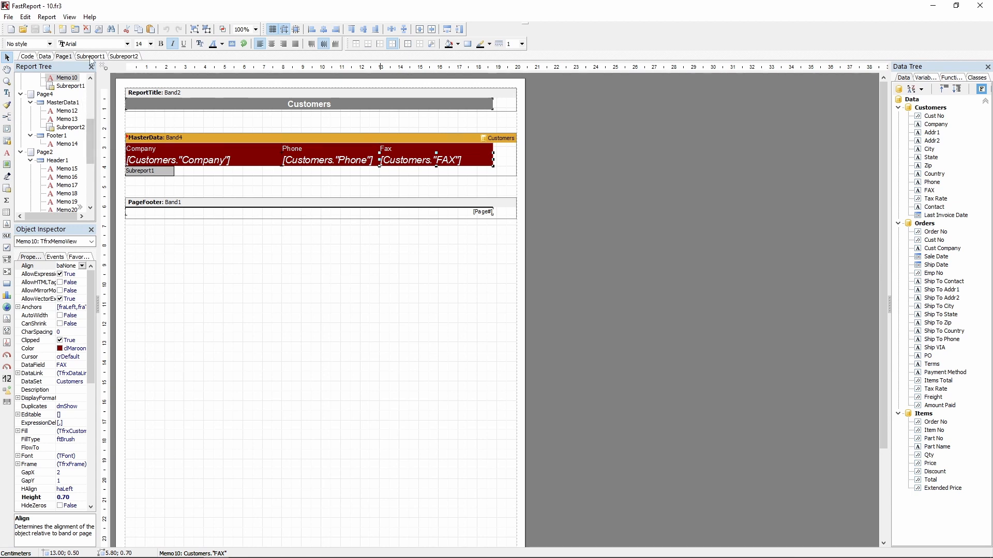
pyautogui.click(124, 57)
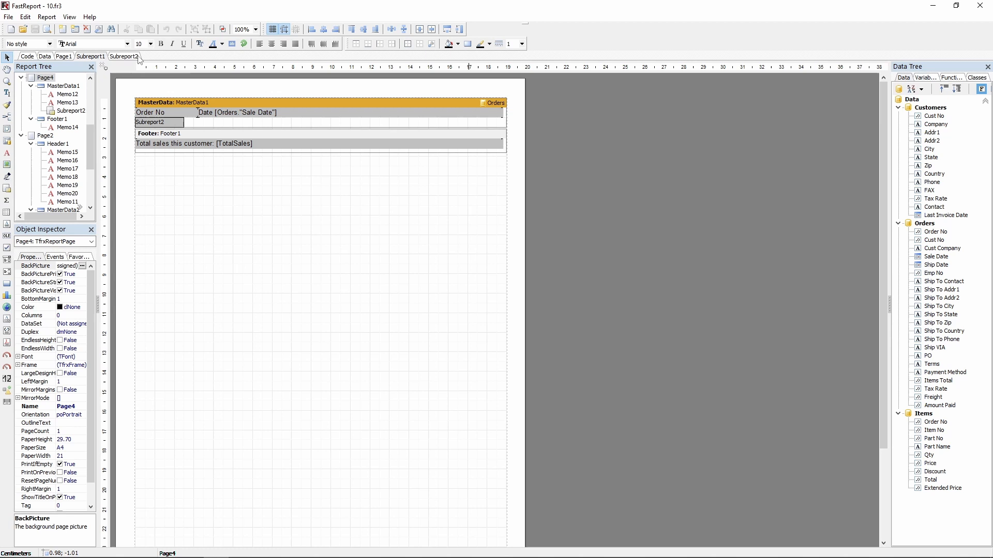
pyautogui.click(124, 56)
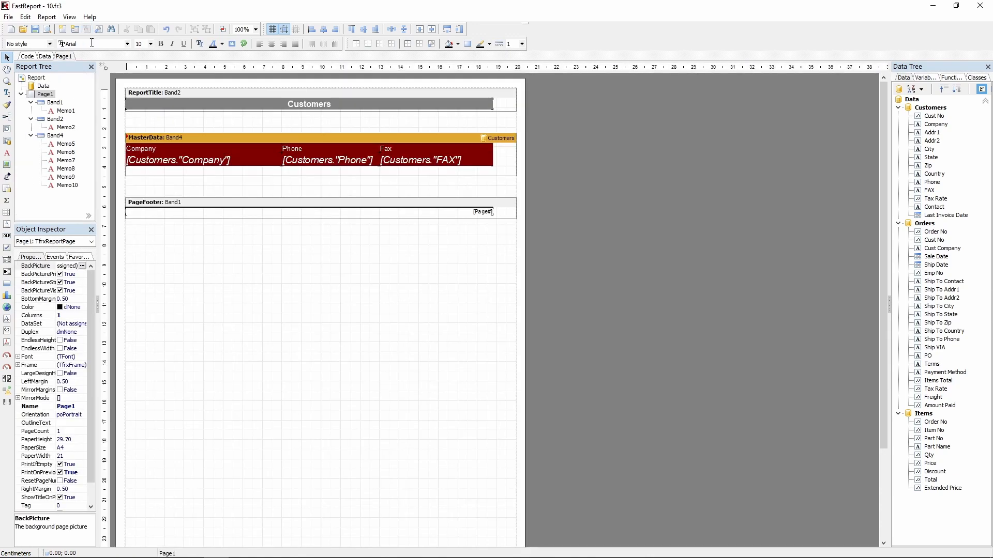
pyautogui.moveTo(139, 90)
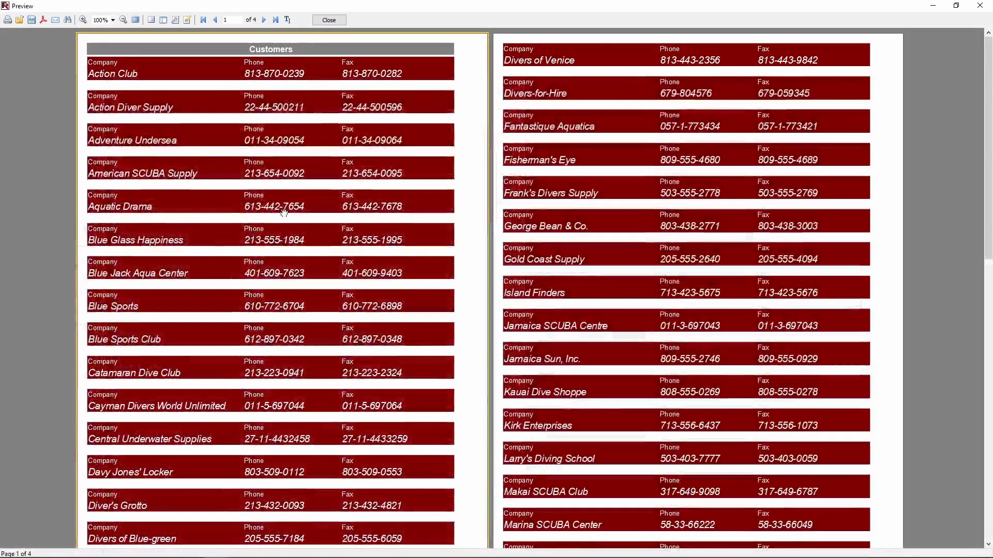
pyautogui.click(327, 20)
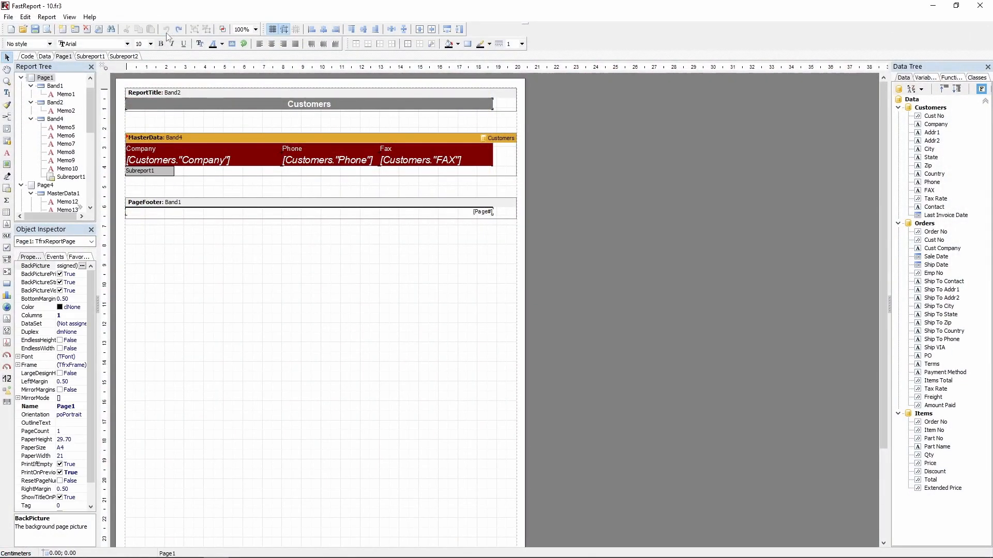
pyautogui.moveTo(154, 92)
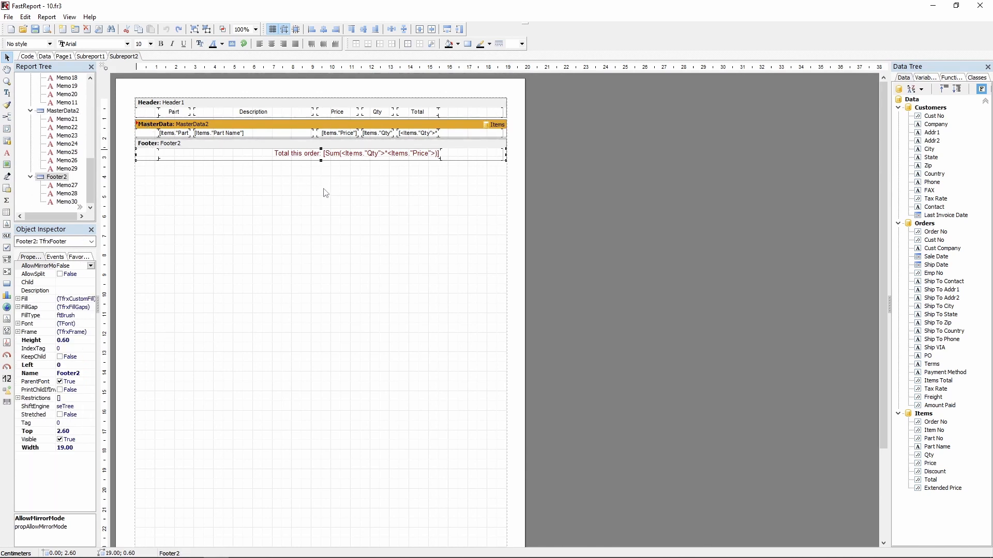
# Step: Inspect the Items band's dataset and order-total expression on the Items subreport without changes
pyautogui.click(377, 112)
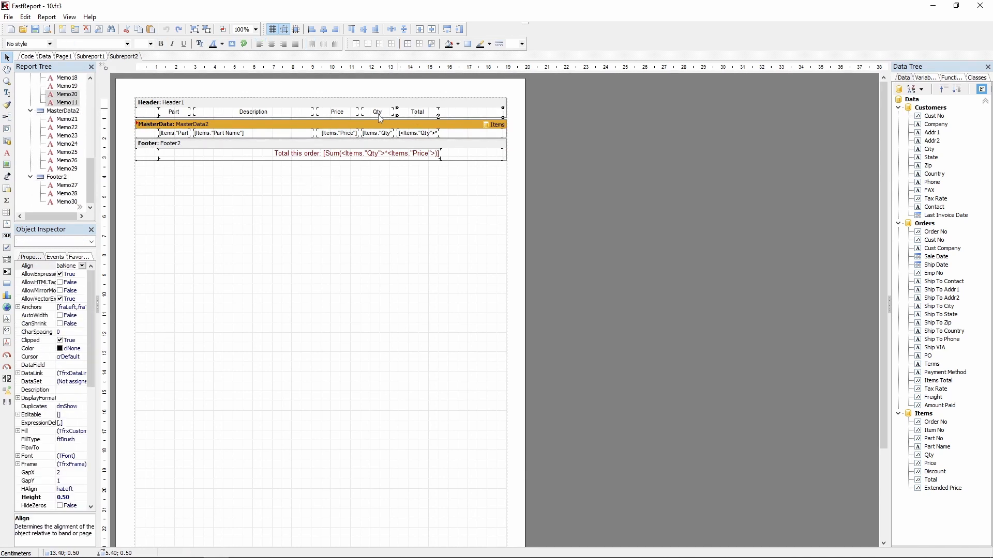
pyautogui.click(173, 133)
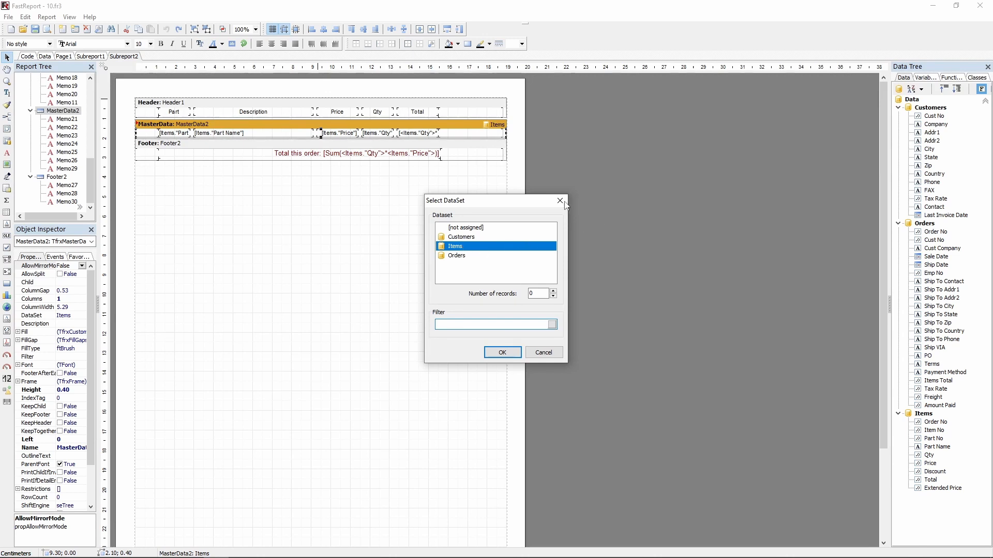
pyautogui.click(502, 352)
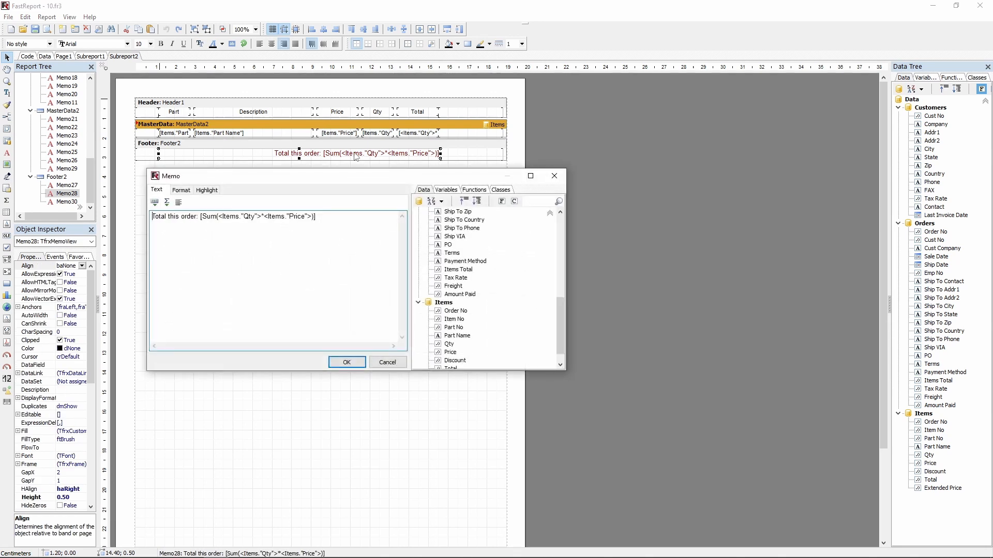
pyautogui.moveTo(369, 180)
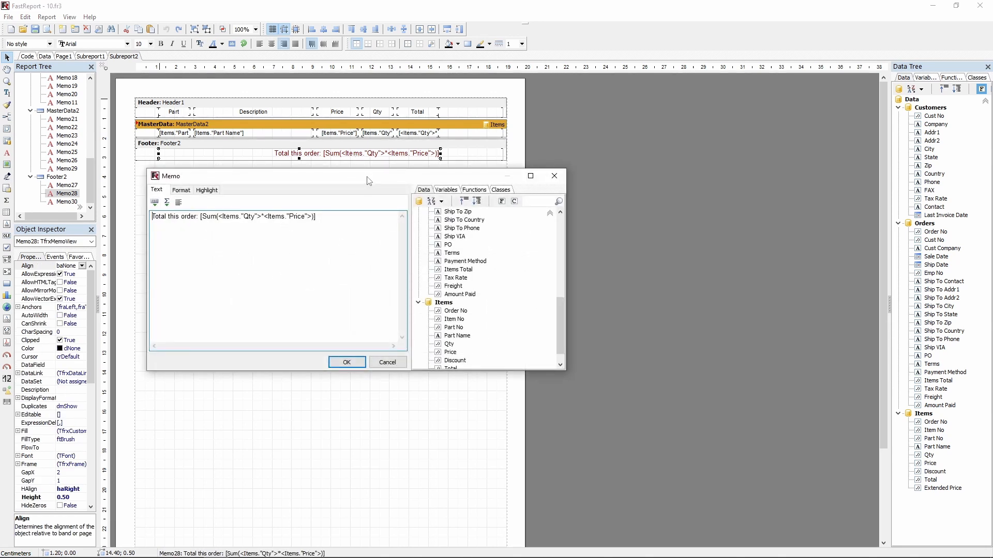
pyautogui.click(346, 362)
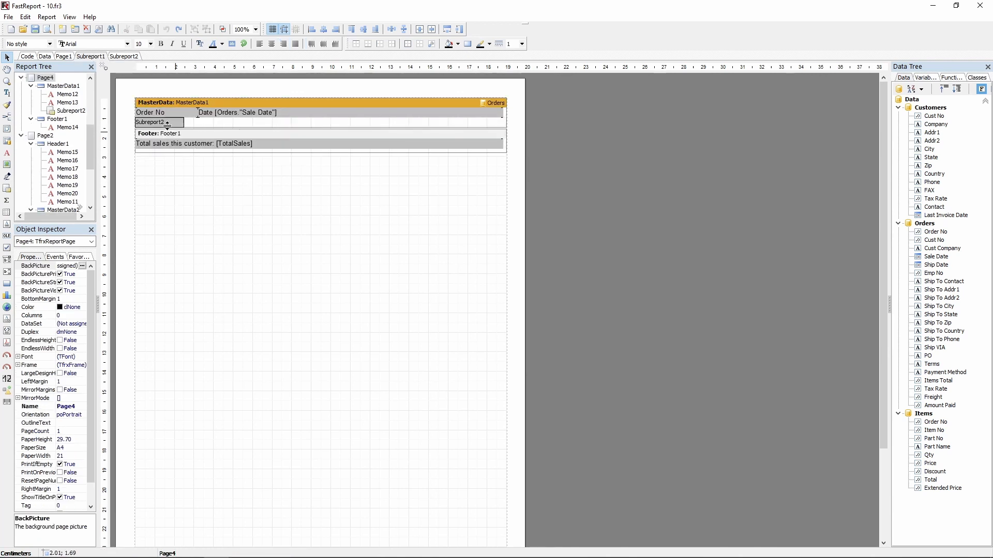
pyautogui.click(157, 122)
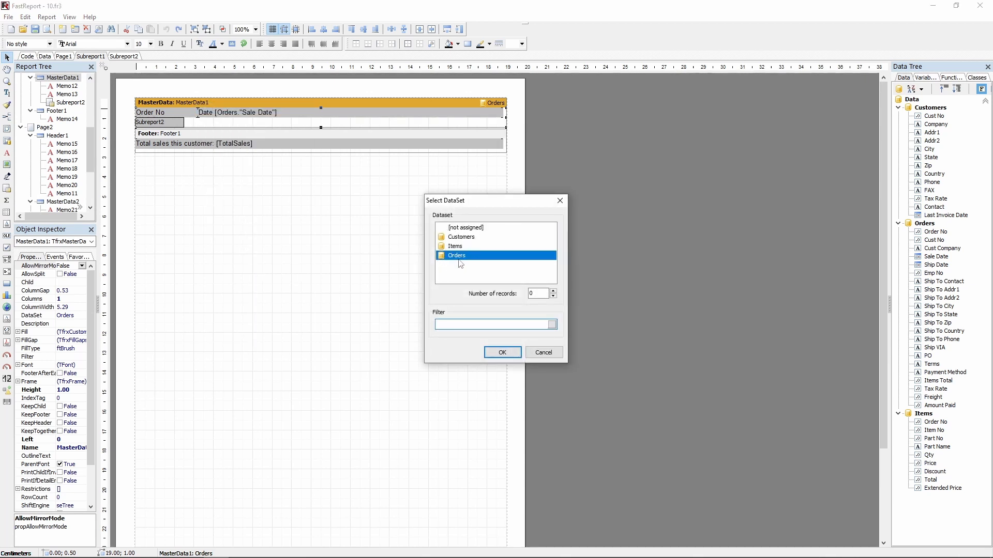
pyautogui.click(502, 353)
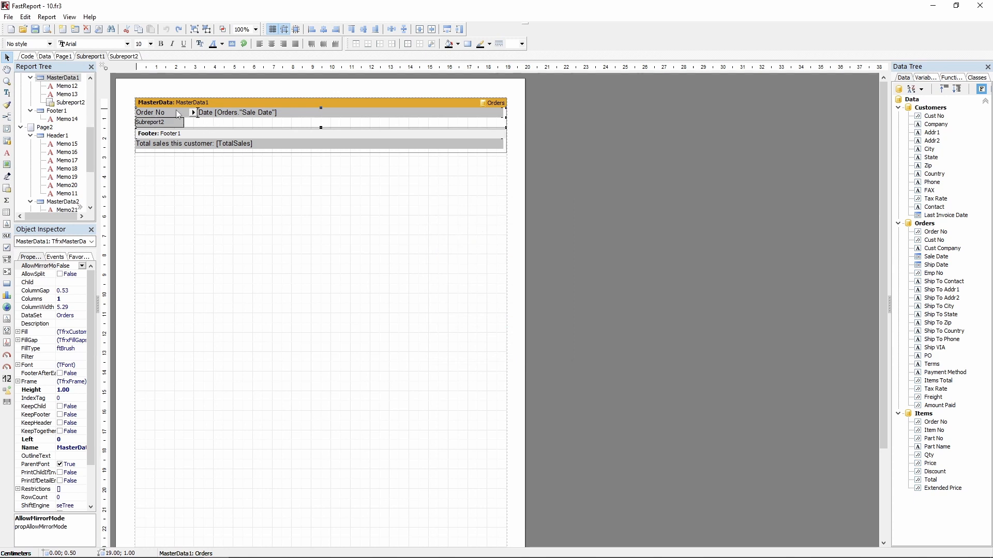
pyautogui.doubleClick(150, 113)
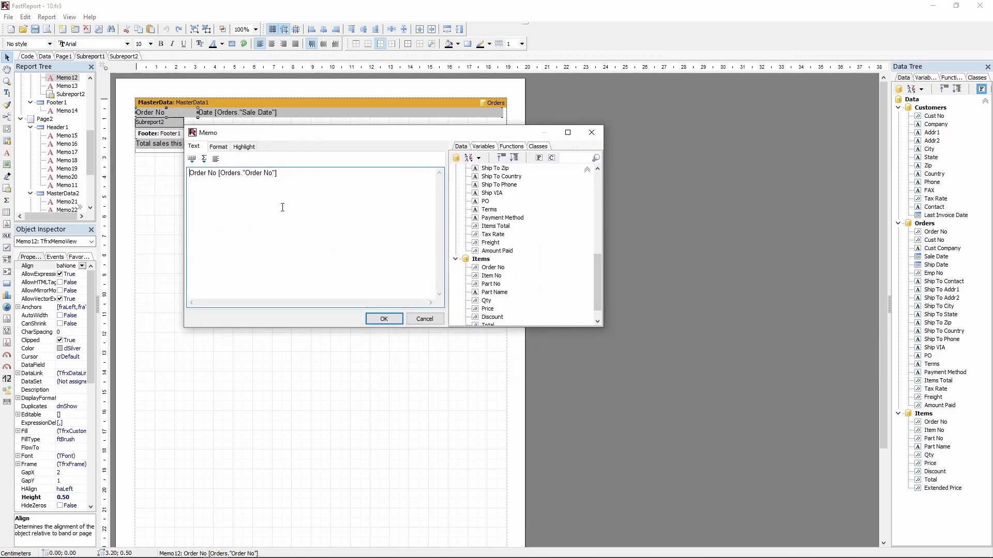
pyautogui.click(384, 318)
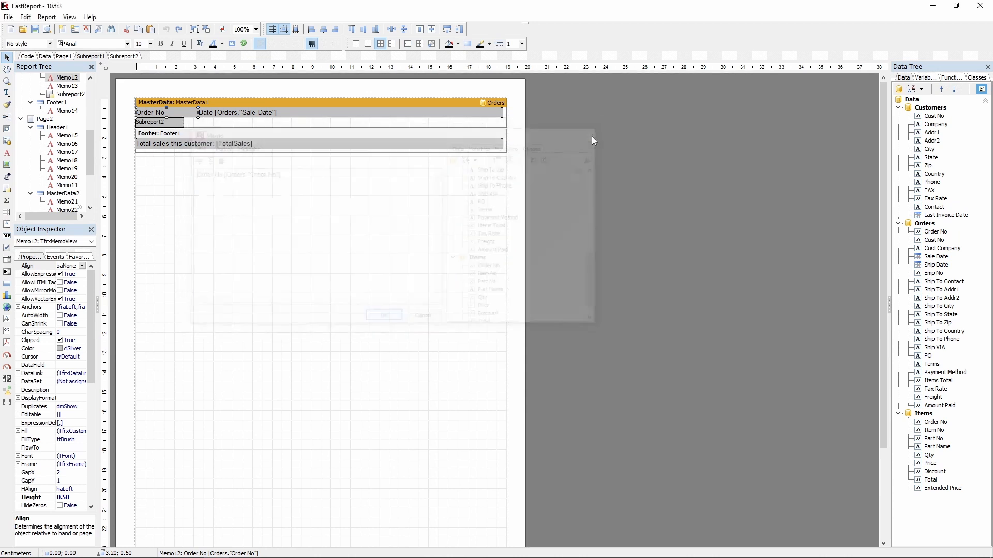
pyautogui.doubleClick(189, 143)
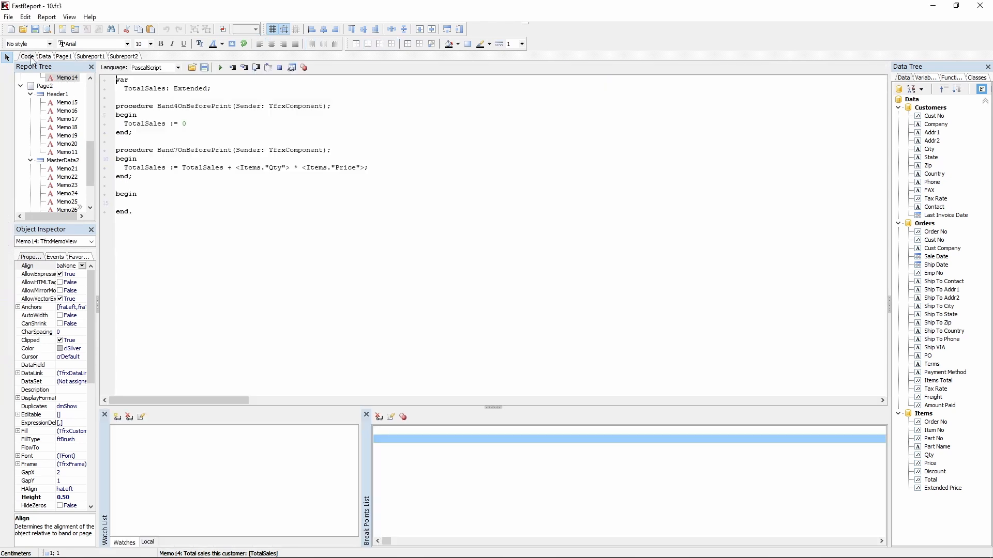
pyautogui.moveTo(163, 217)
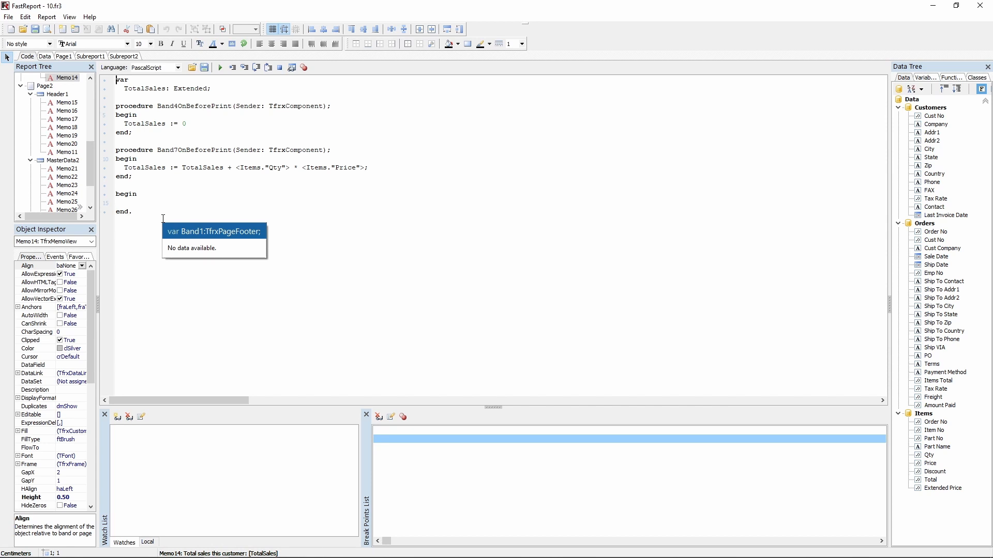
pyautogui.moveTo(169, 448)
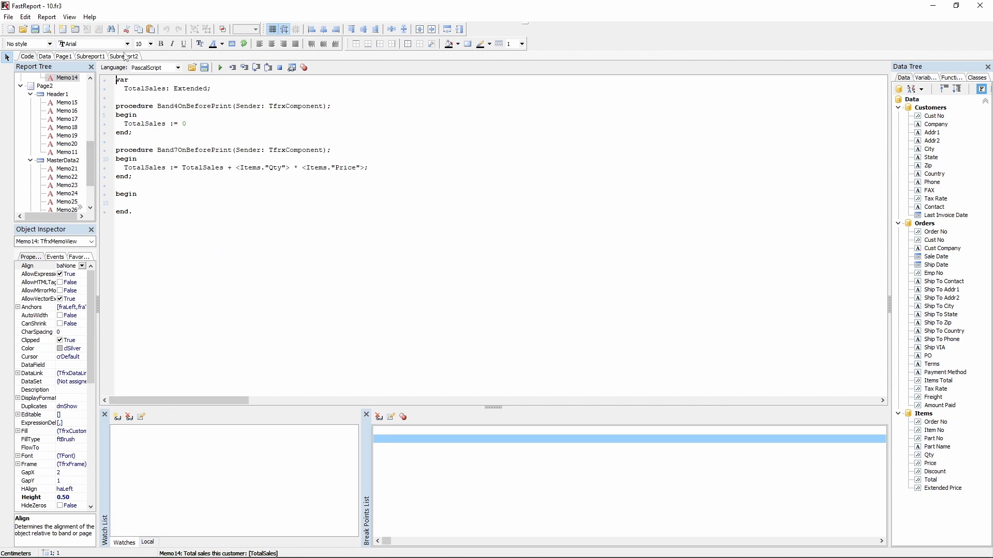
# Step: Leave the TotalSales script and return to the orders subreport page
pyautogui.click(125, 56)
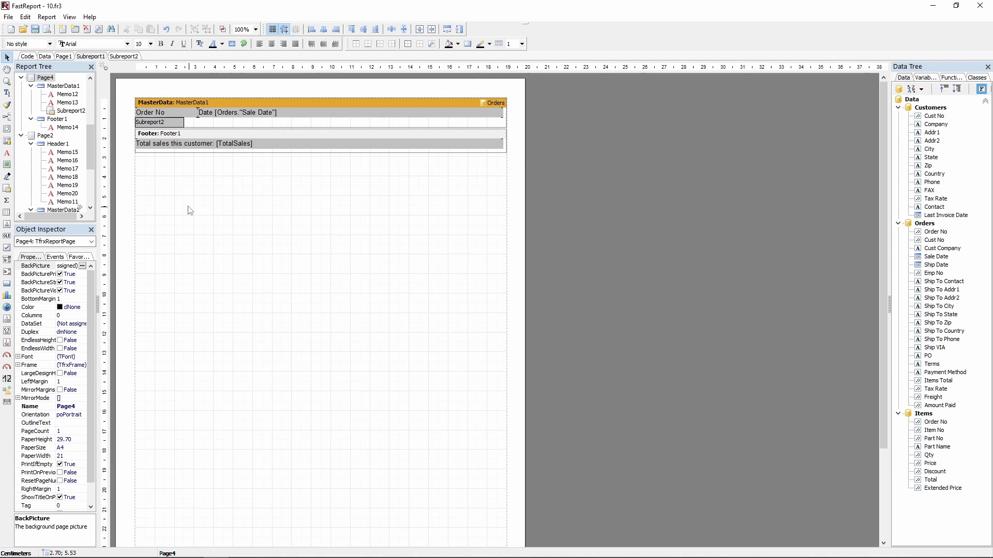
pyautogui.moveTo(254, 232)
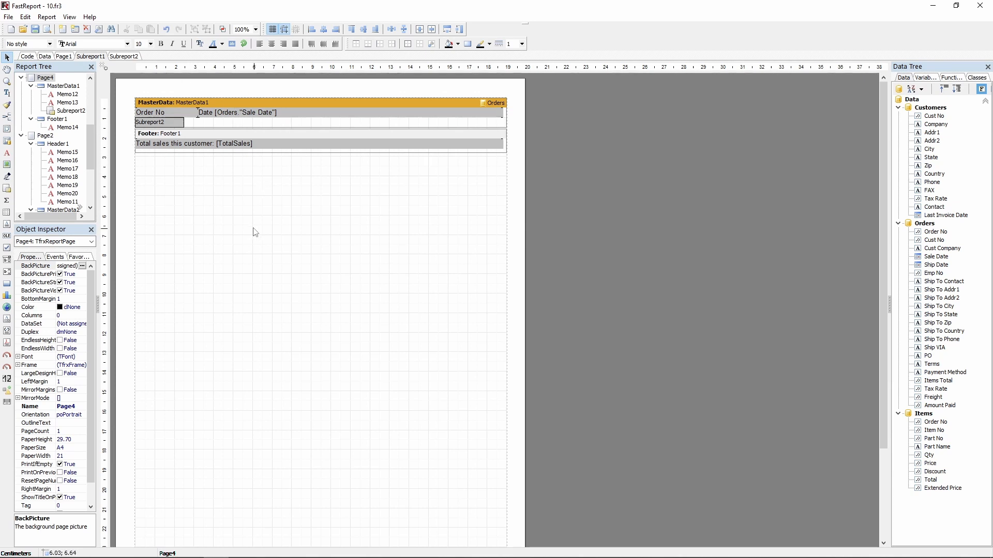
pyautogui.moveTo(167, 158)
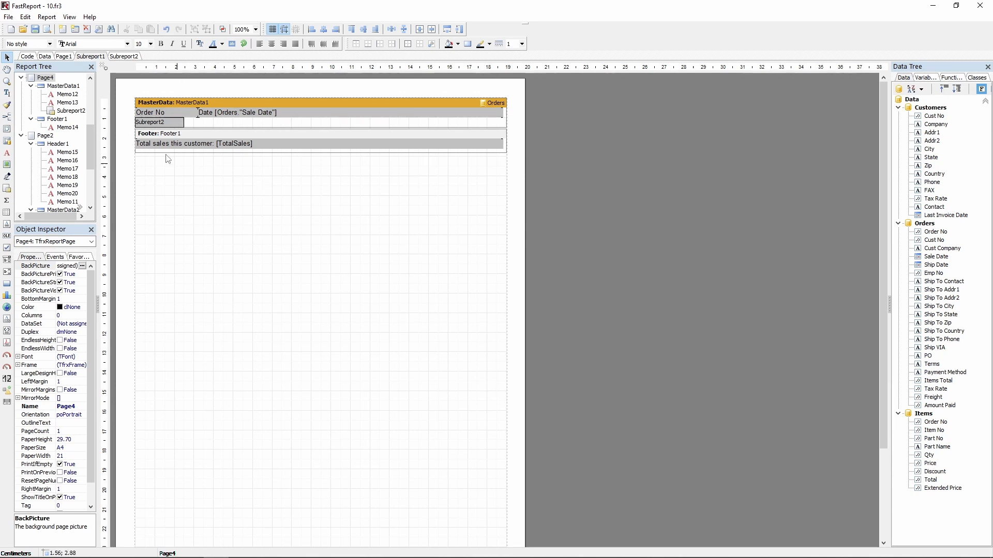
# Step: Check the customer band's dataset, select Subreport1, then show the order items subreport page
pyautogui.click(62, 56)
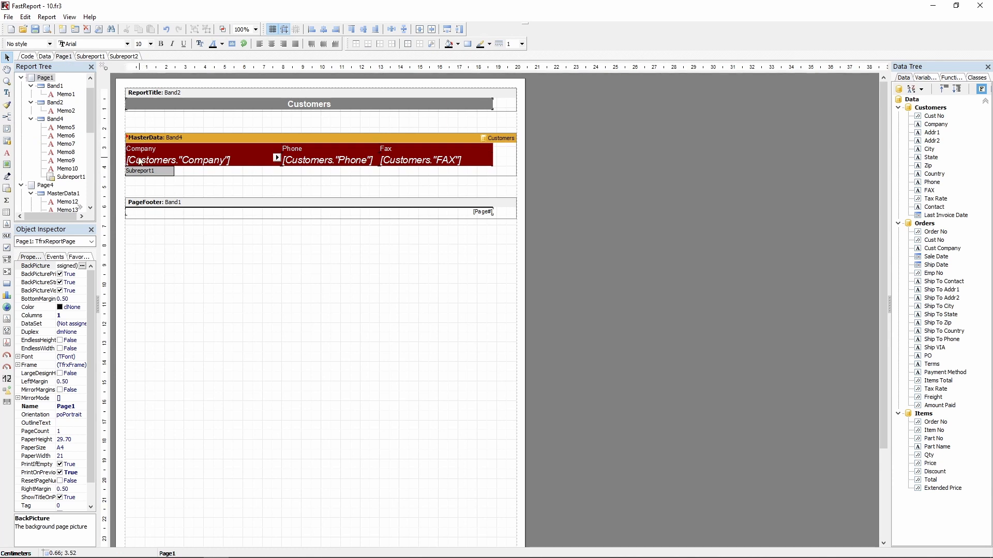
pyautogui.click(139, 171)
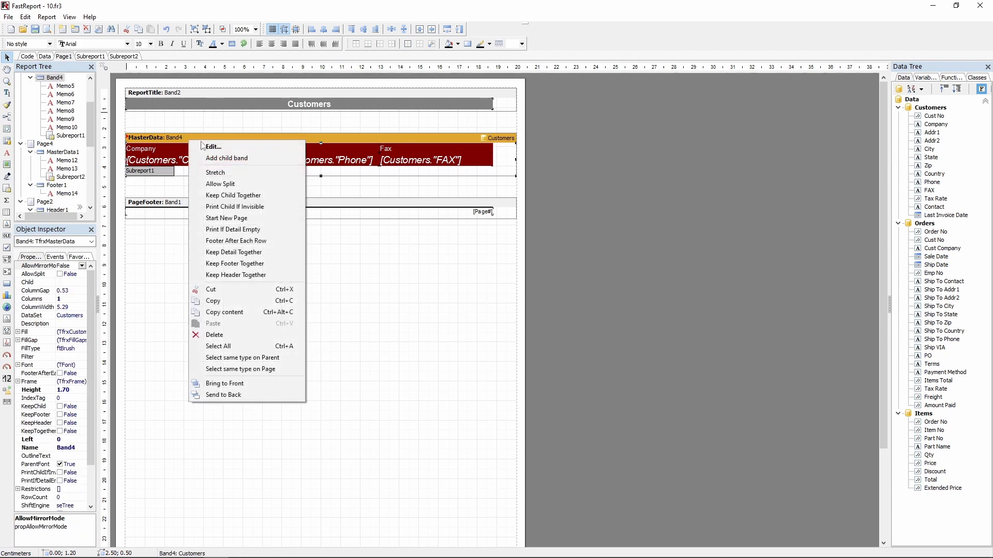
pyautogui.click(212, 146)
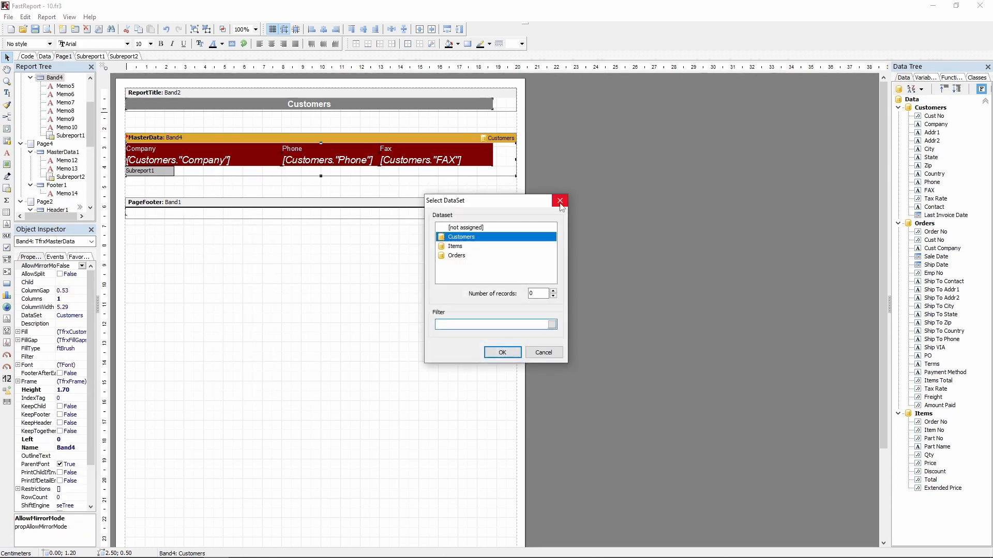
pyautogui.click(559, 200)
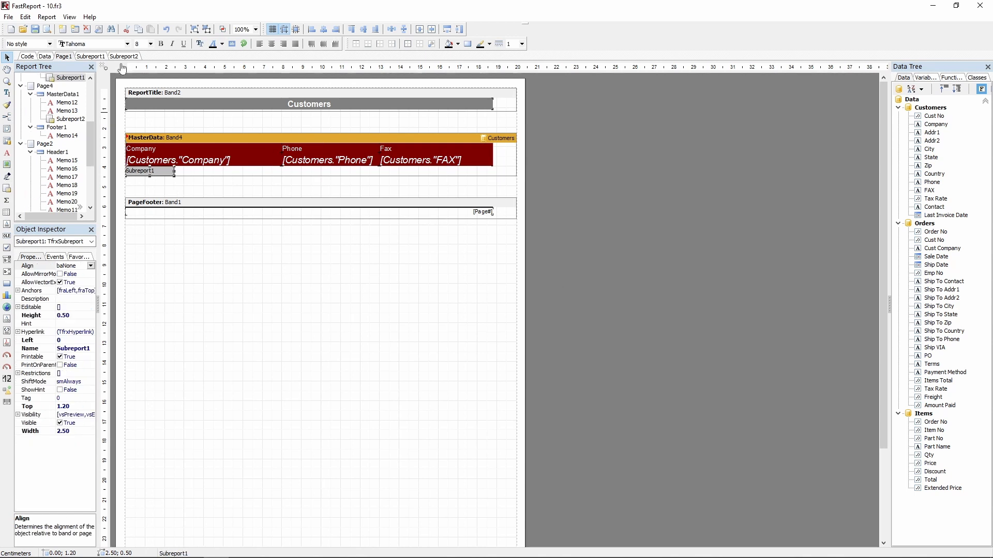
pyautogui.click(124, 56)
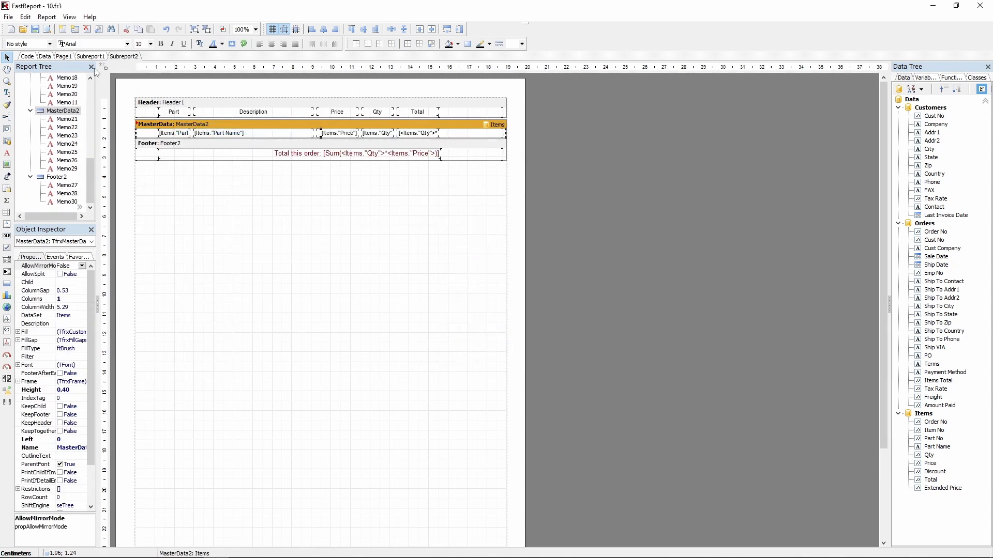
# Step: Preview the 30-page nested customer orders report, scroll through it, and close it
pyautogui.click(63, 57)
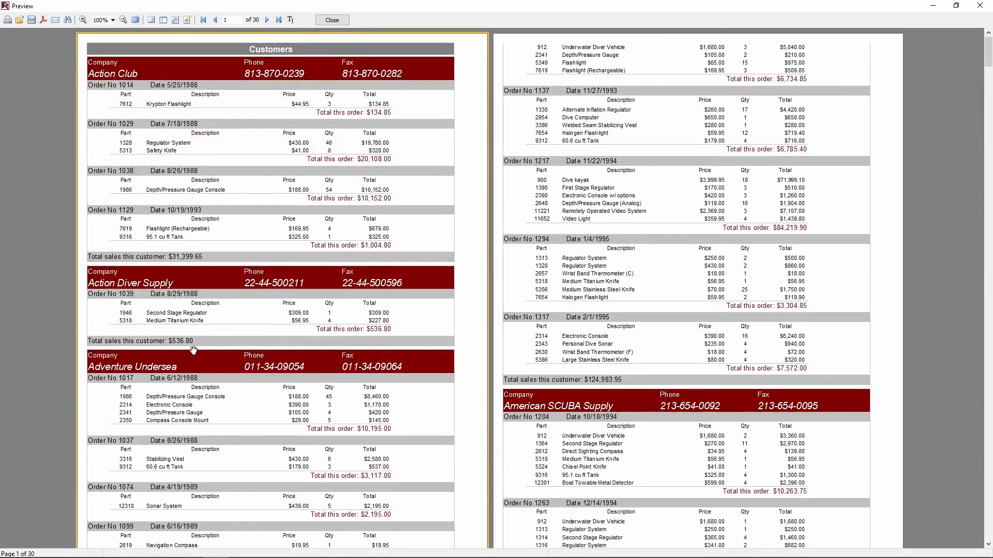
pyautogui.scroll(-3)
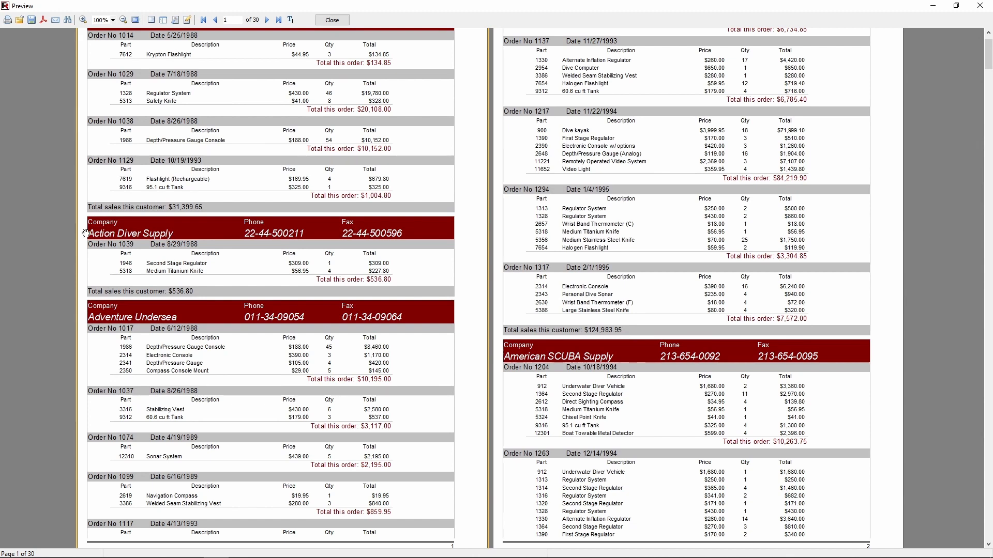
pyautogui.moveTo(200, 209)
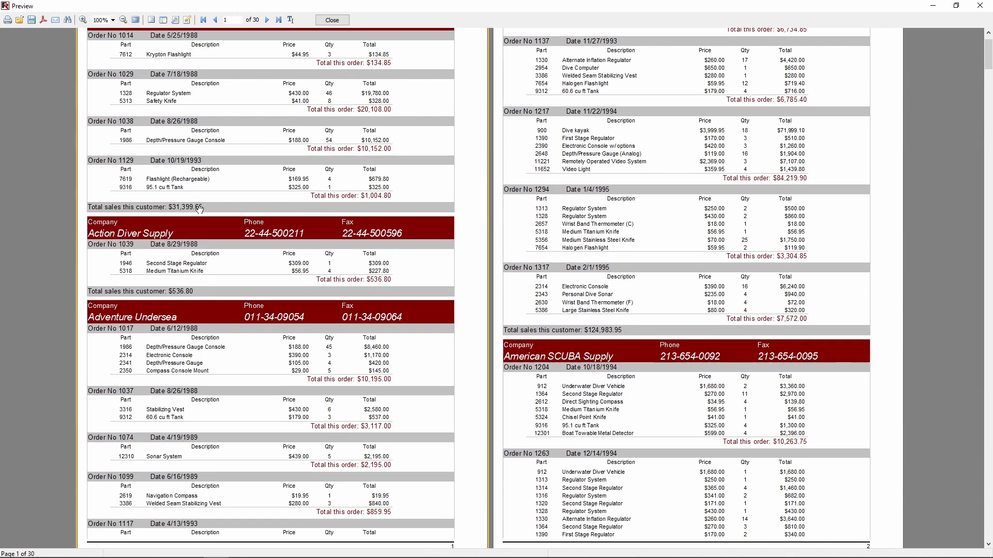
pyautogui.moveTo(443, 301)
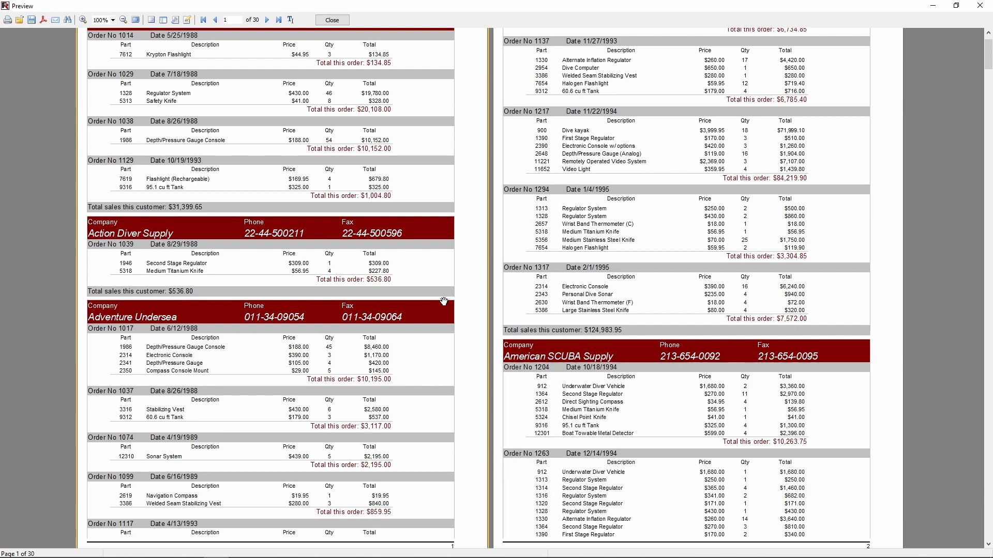
pyautogui.click(330, 19)
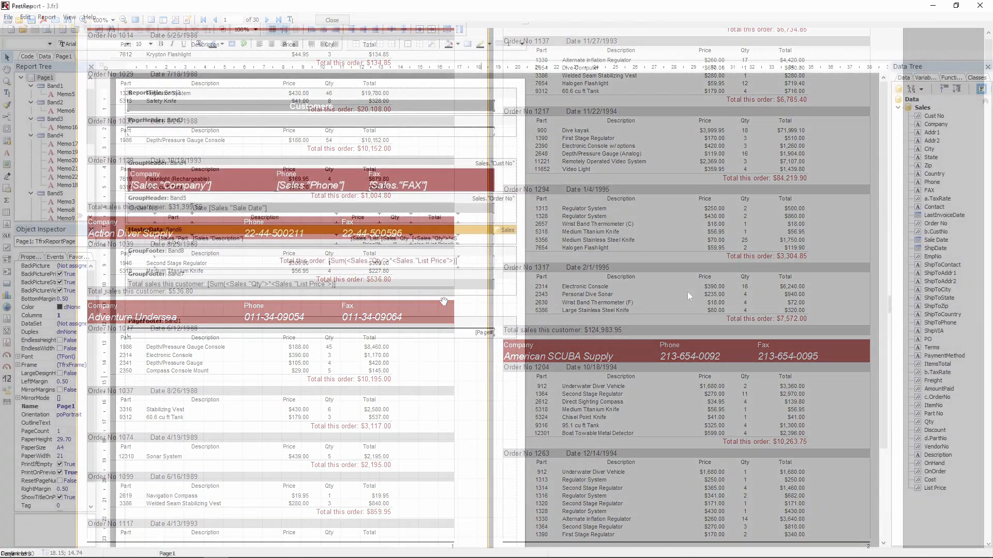
# Step: Close the preview and load the 3.fr3 grouped Sales report design
pyautogui.click(331, 20)
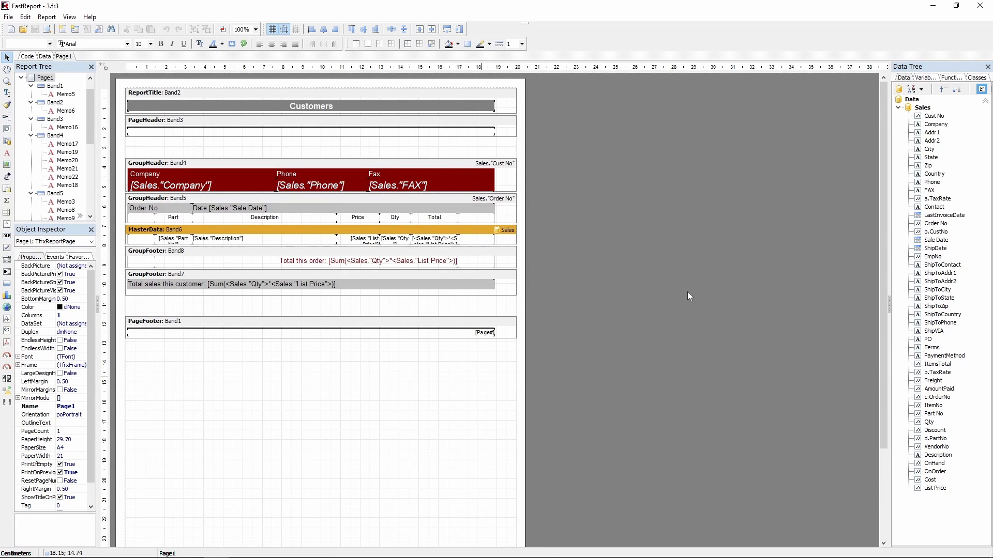
pyautogui.click(22, 29)
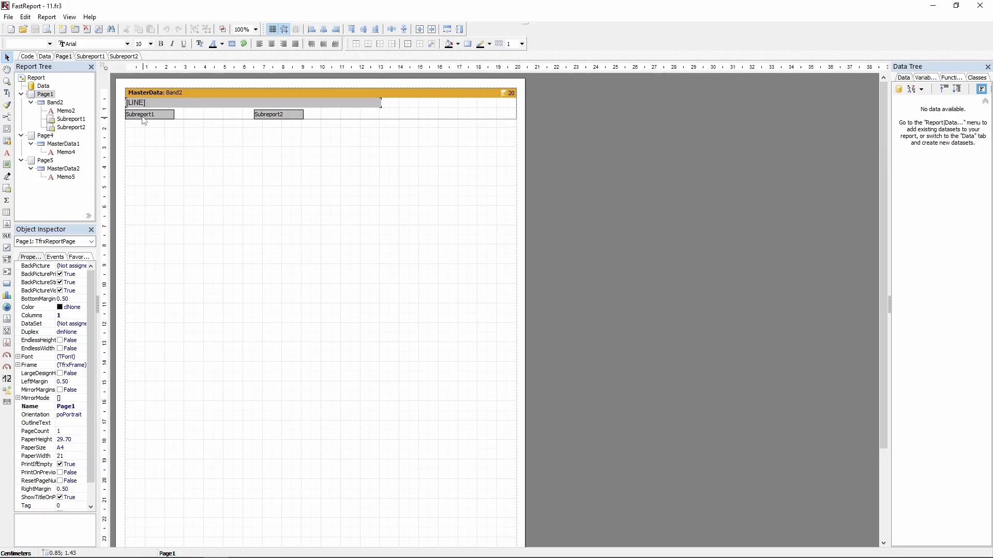
# Step: Generate the four-page preview of the 11.fr3 side-by-side subreports report
pyautogui.click(269, 113)
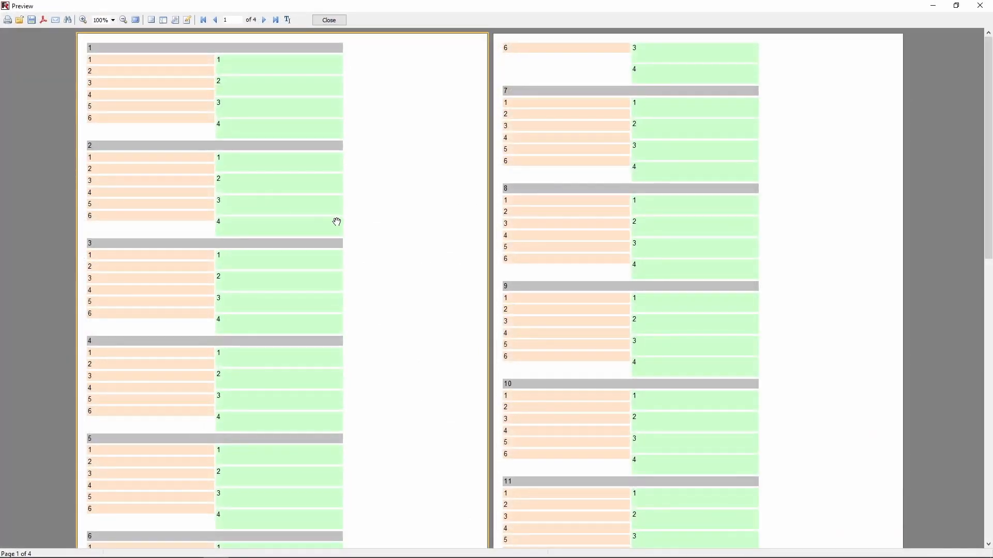
pyautogui.moveTo(389, 229)
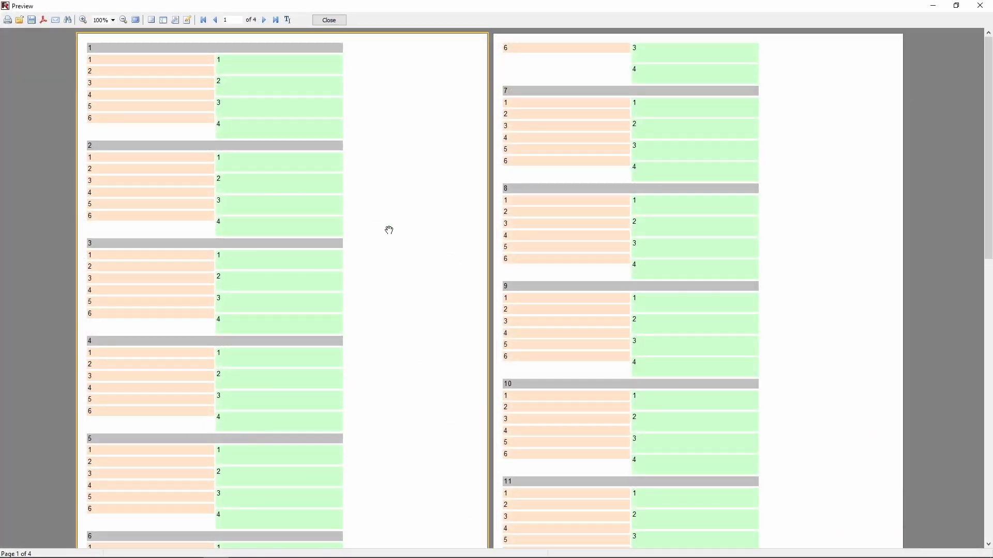
# Step: Close the preview and view the [LINE] memo text without changing it
pyautogui.click(328, 20)
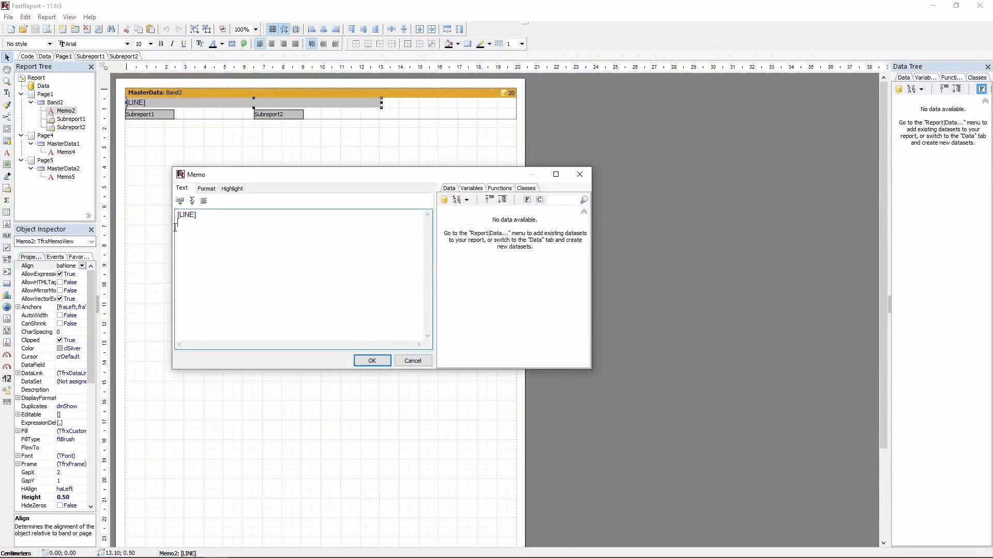
pyautogui.doubleClick(185, 215)
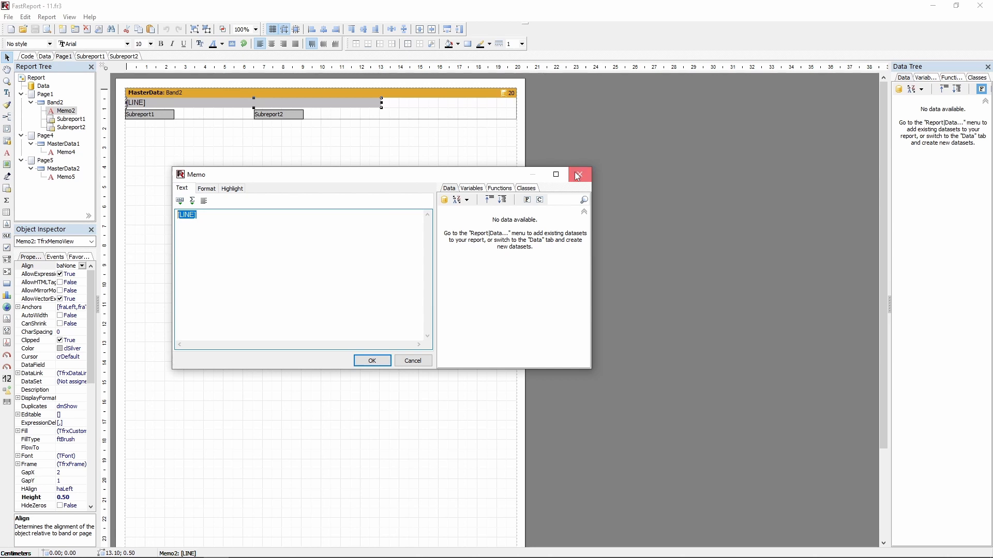
pyautogui.click(577, 175)
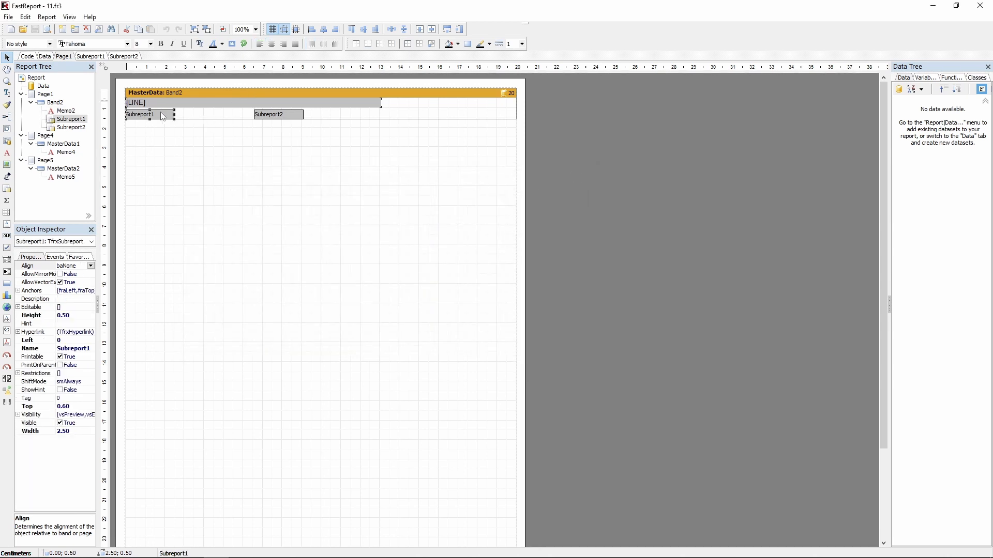
# Step: Review record counts of Band2 (20), MasterData1 (6) and MasterData2 (4), then close the preview
pyautogui.click(274, 166)
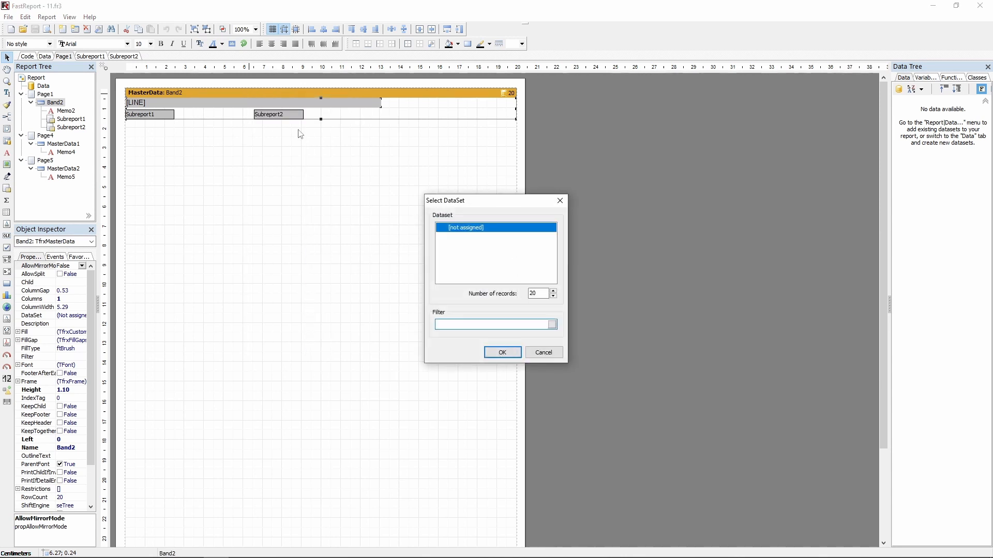
pyautogui.click(535, 294)
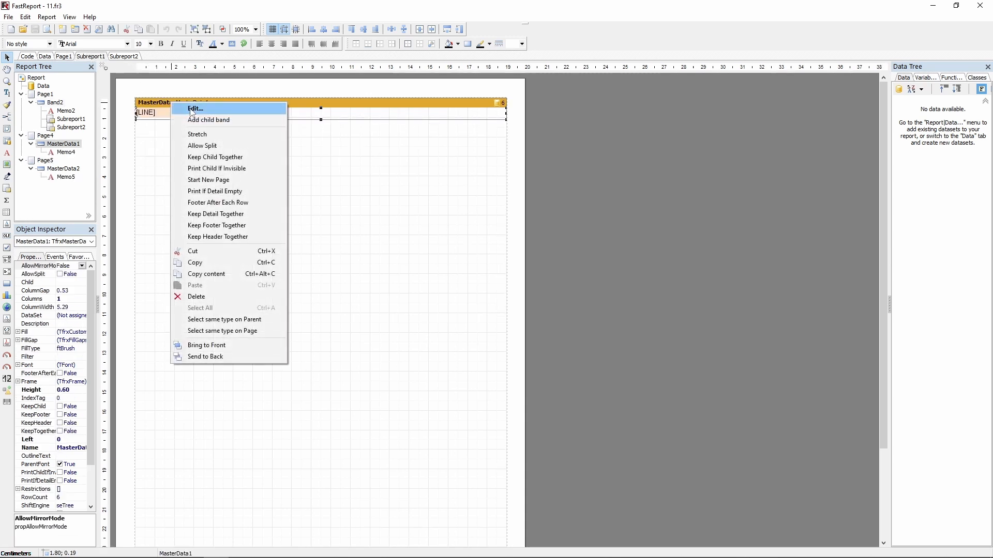
pyautogui.click(195, 107)
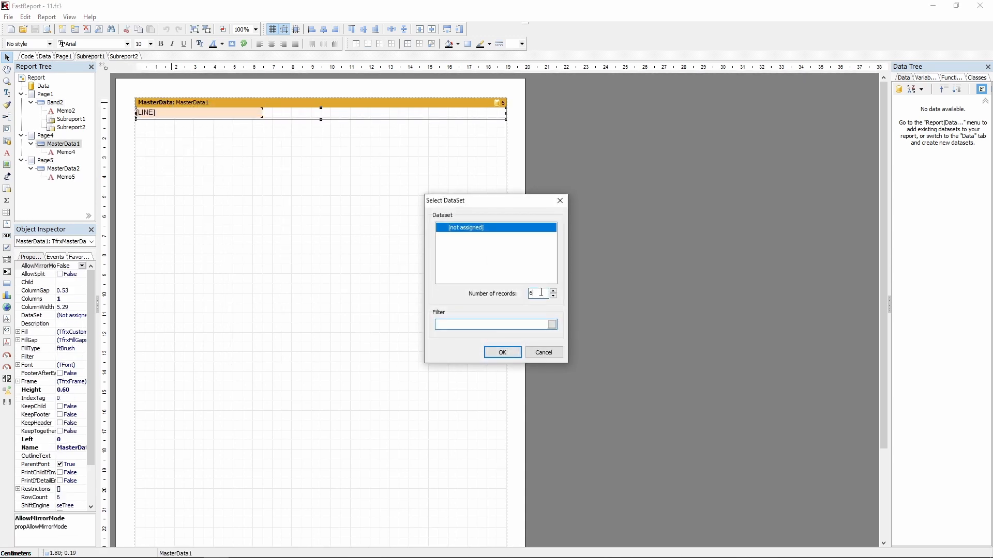
pyautogui.click(502, 352)
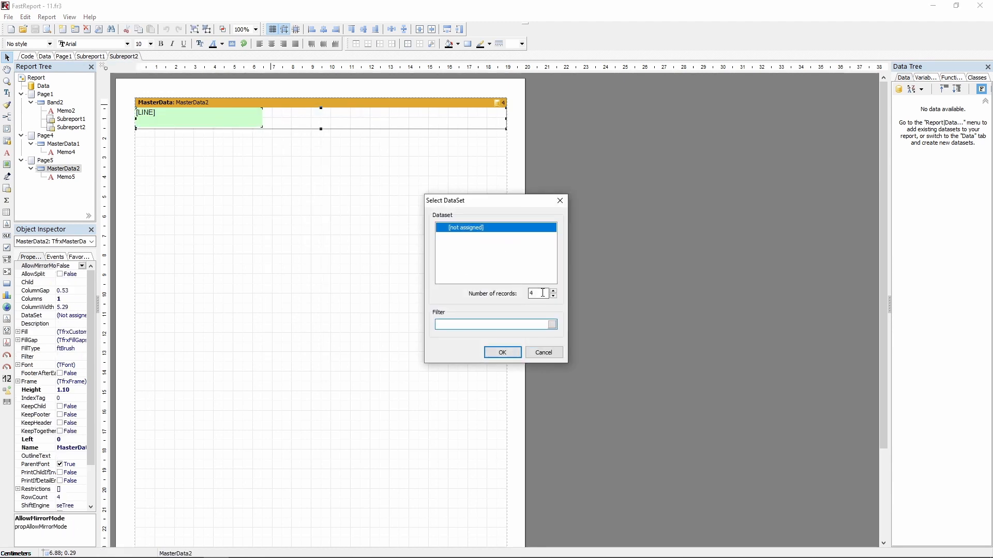
pyautogui.click(501, 352)
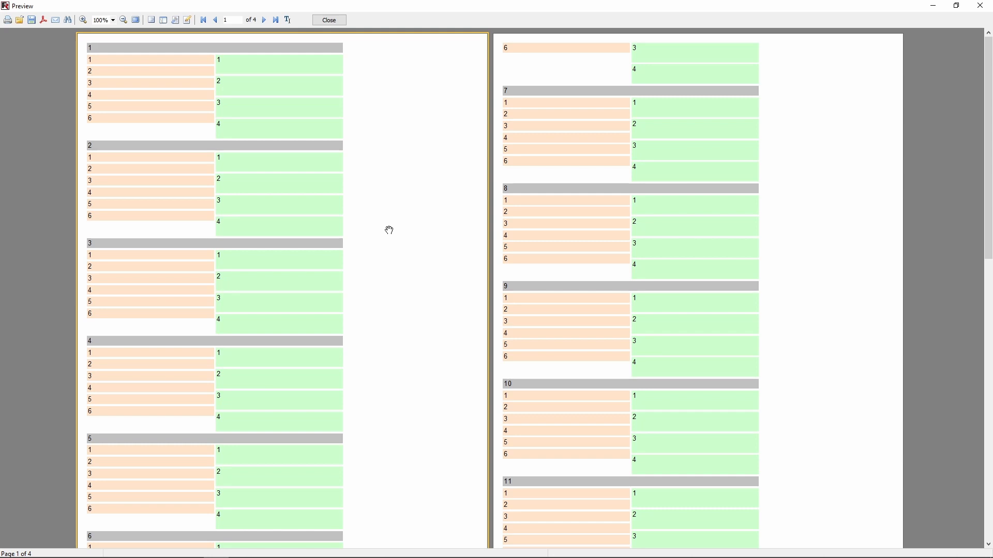
pyautogui.click(328, 20)
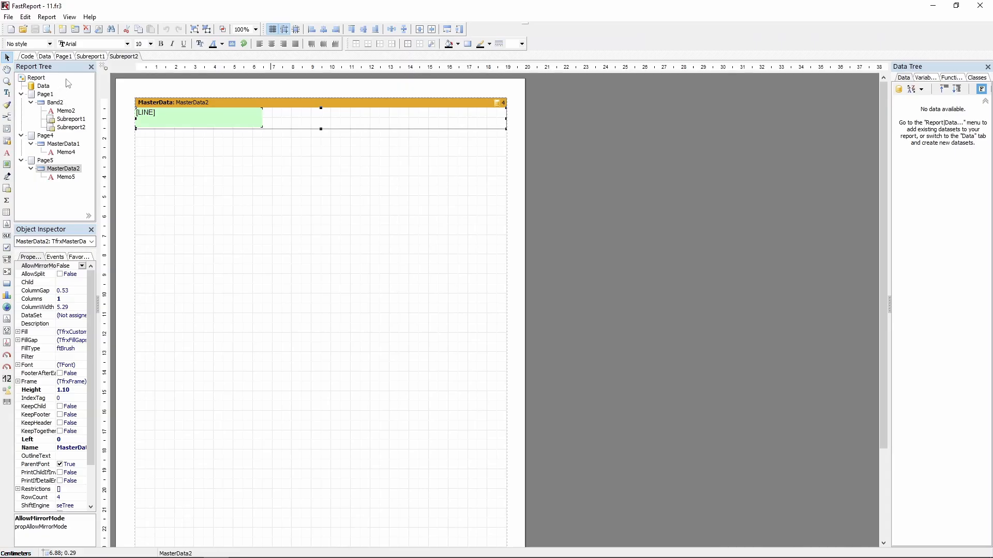
# Step: Set Number of records to 200 on both MasterData1 and MasterData2 subreport bands
pyautogui.rightClick(190, 114)
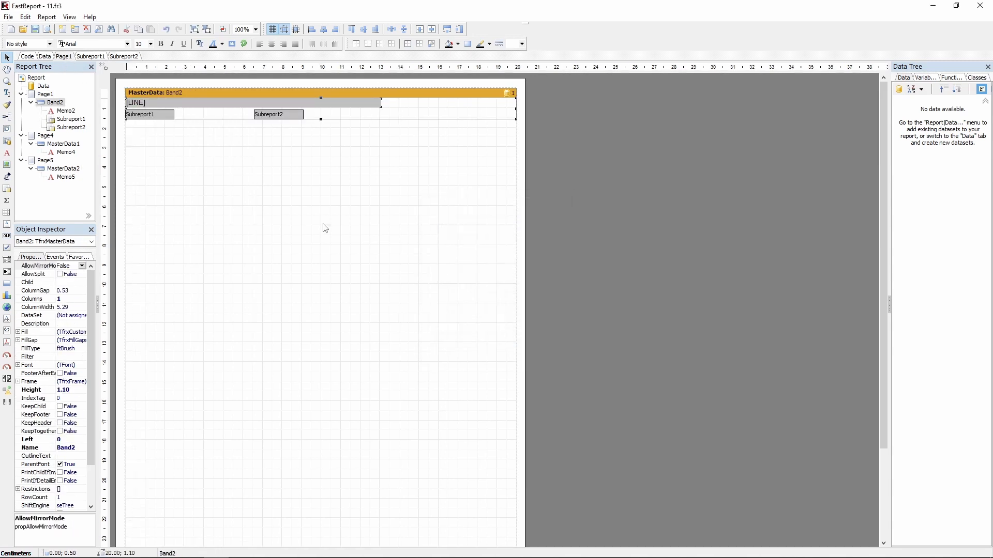
pyautogui.rightClick(159, 103)
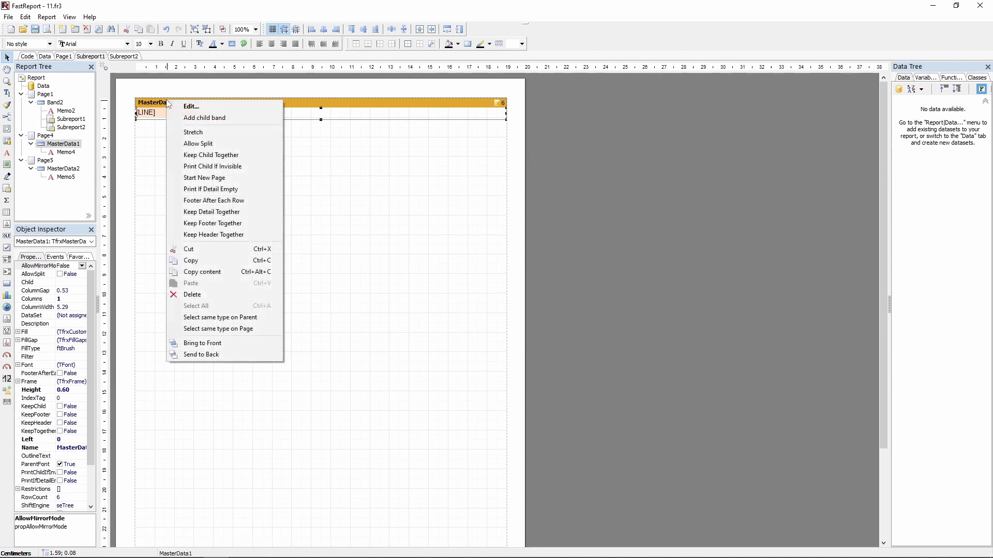
pyautogui.click(191, 106)
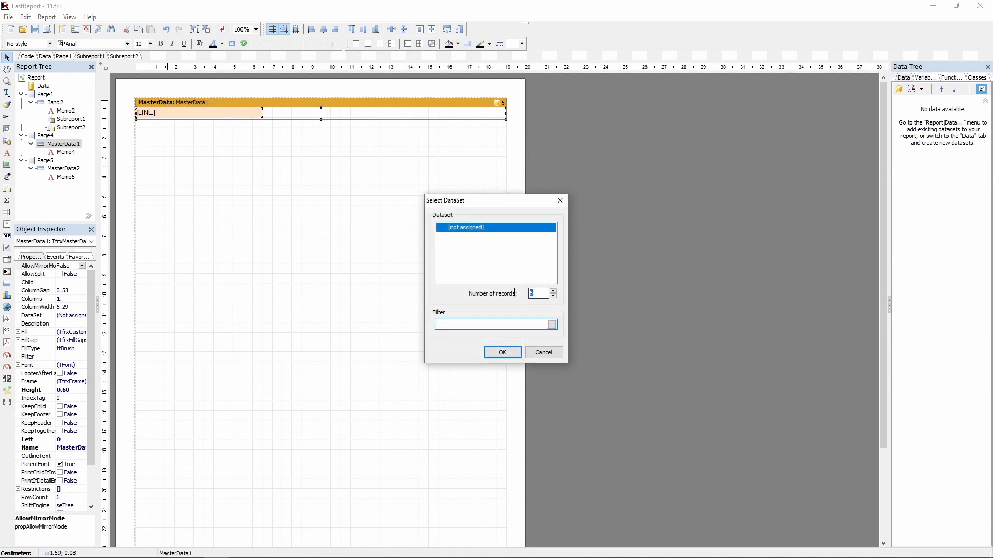
pyautogui.click(501, 352)
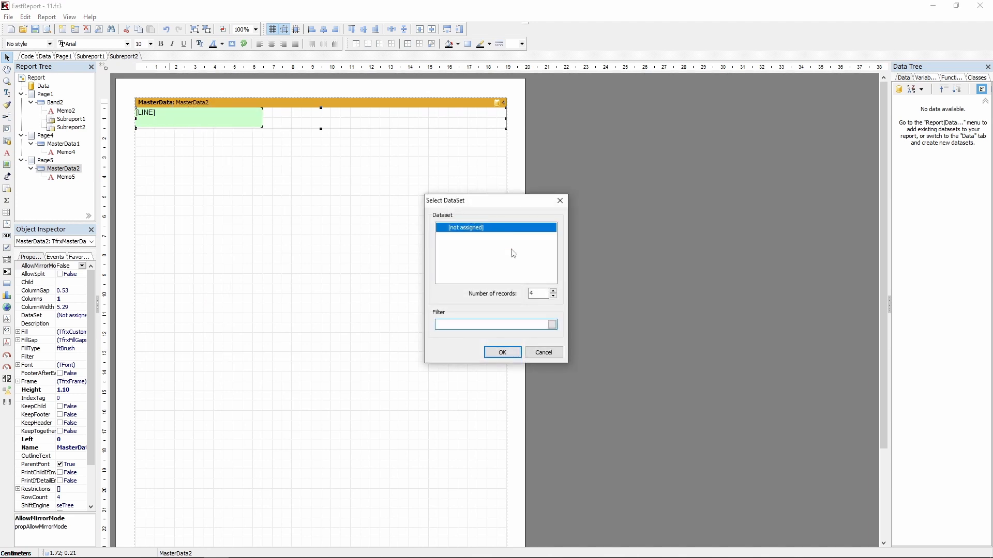
pyautogui.click(501, 352)
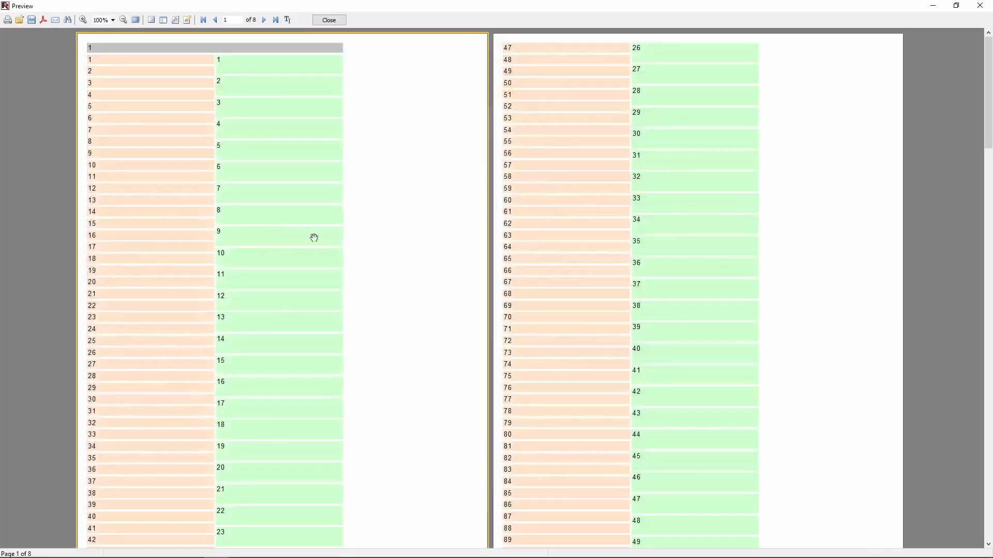
pyautogui.moveTo(403, 256)
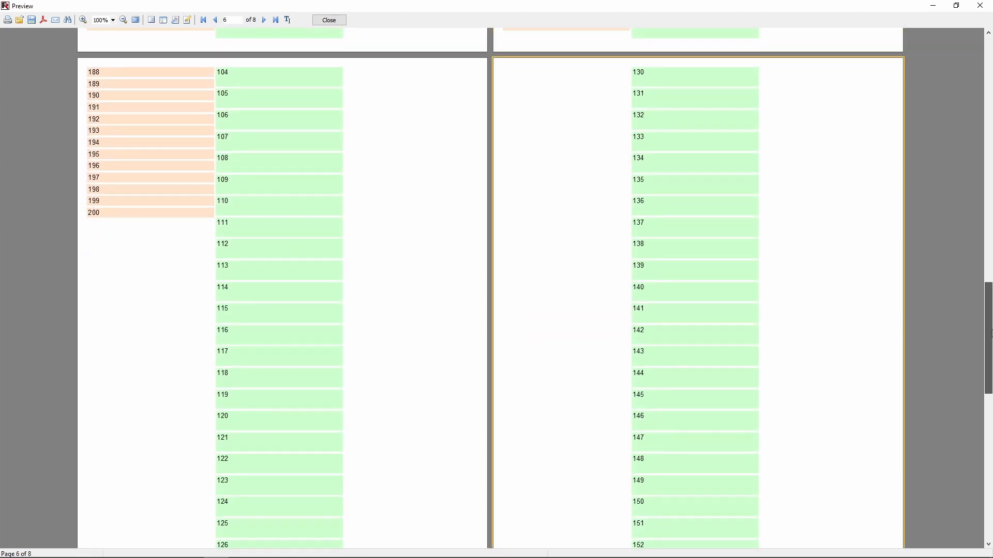
# Step: Jump to the last preview page and scroll to confirm both subreport lists reach 200 rows
pyautogui.click(263, 20)
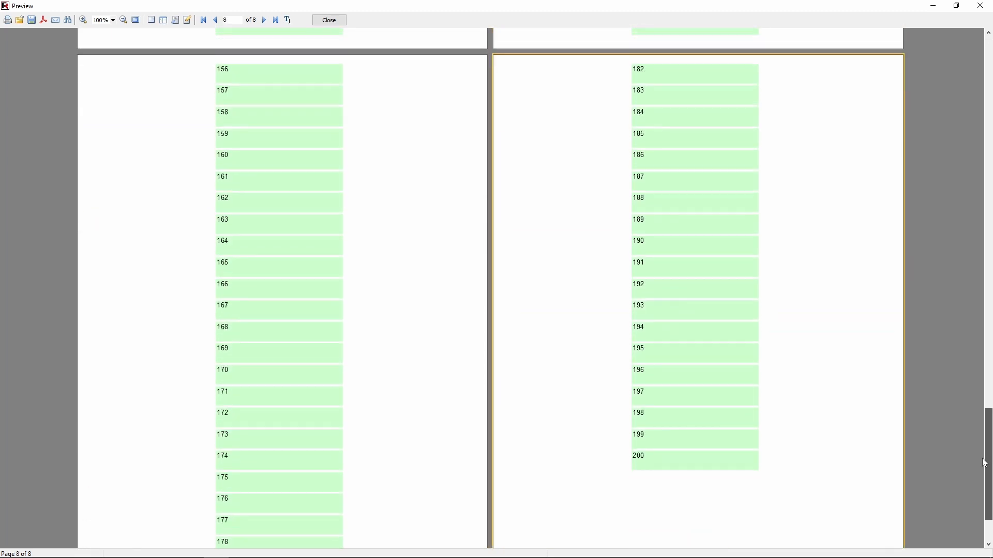
pyautogui.scroll(-3)
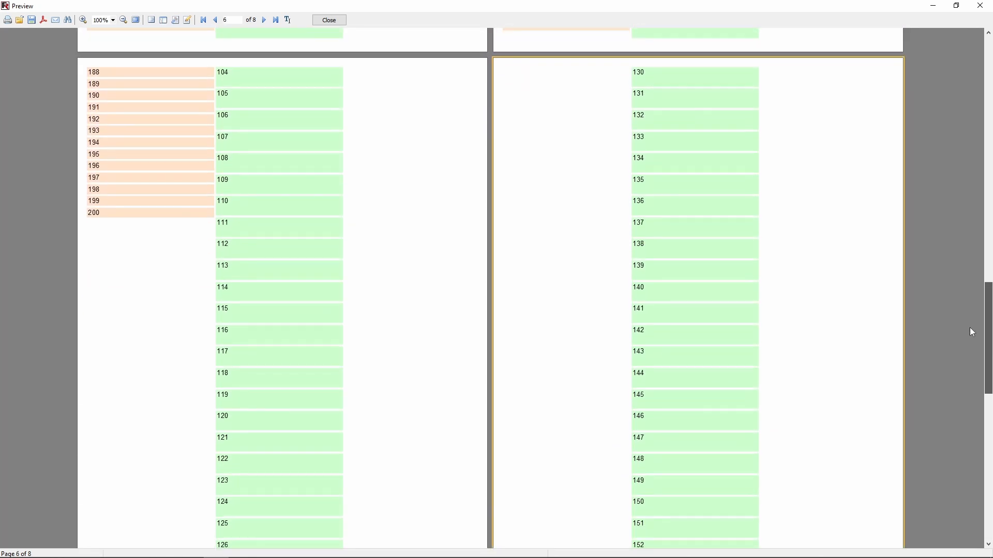
pyautogui.scroll(3)
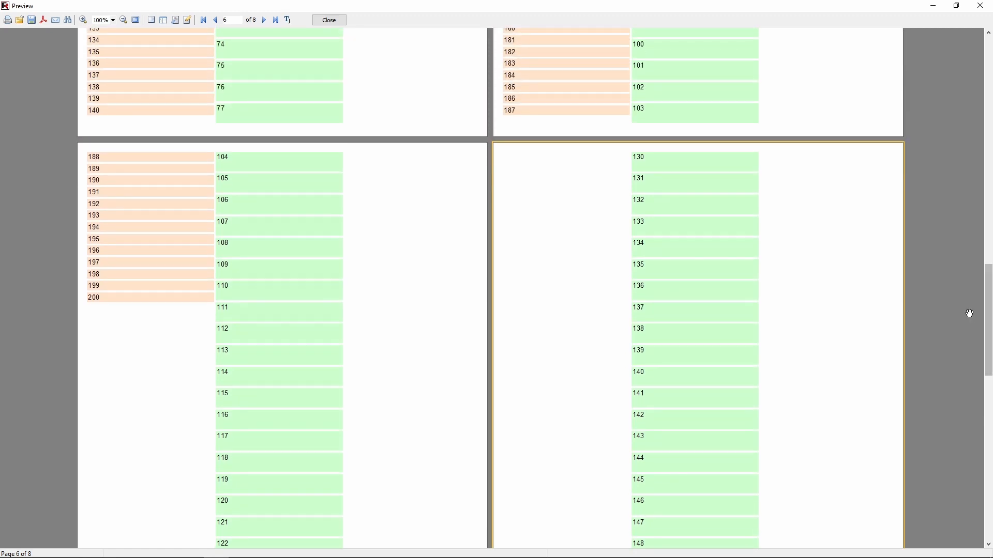
pyautogui.moveTo(931, 310)
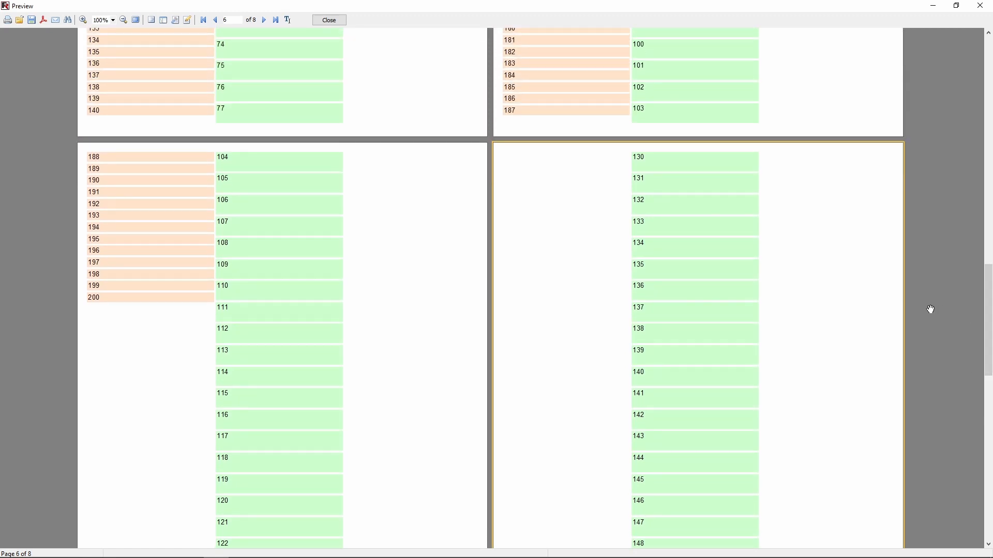